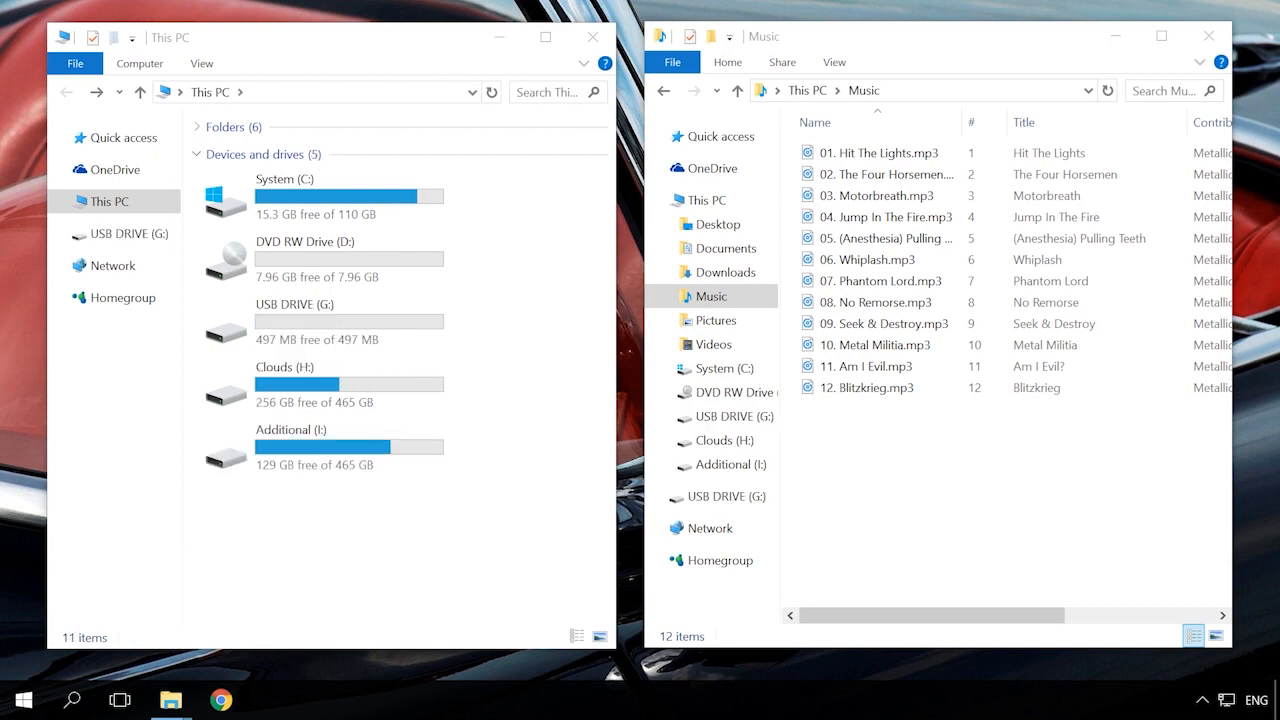
Step: Paste the twelve copied Metallica MP3s (144 MB) into the empty USB DRIVE (G:)
left_click(316, 320)
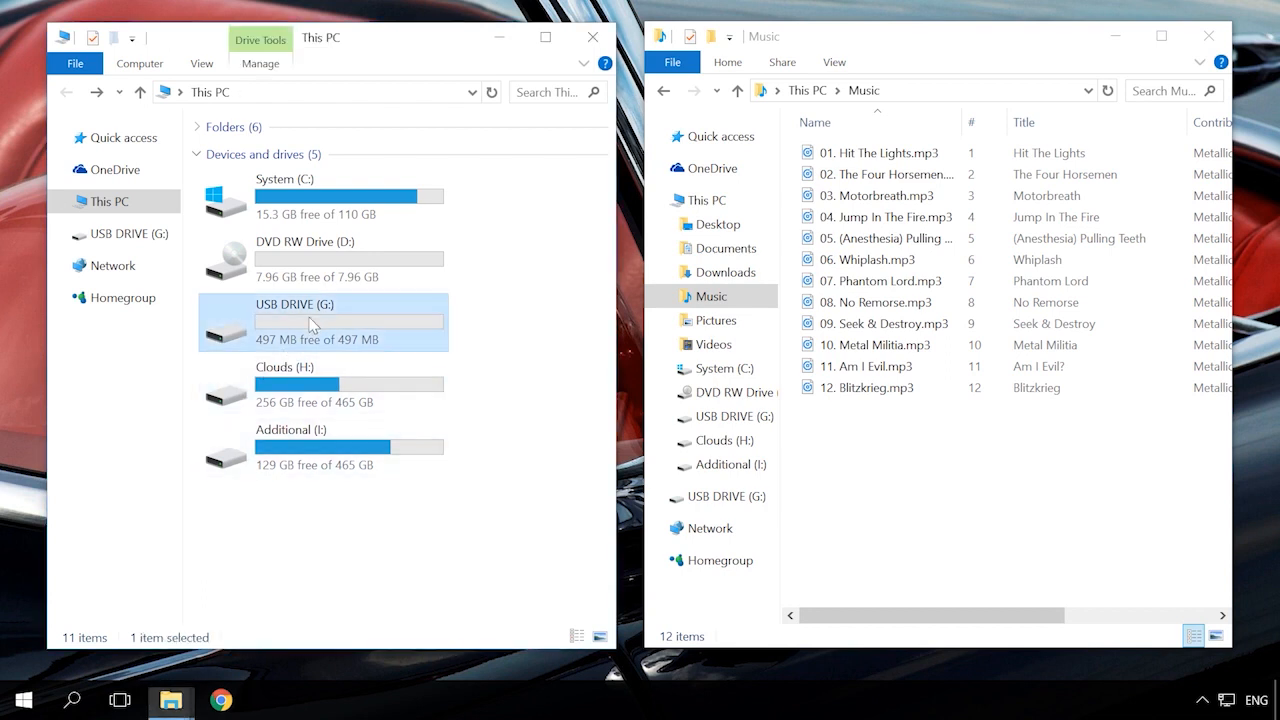
double_click(294, 320)
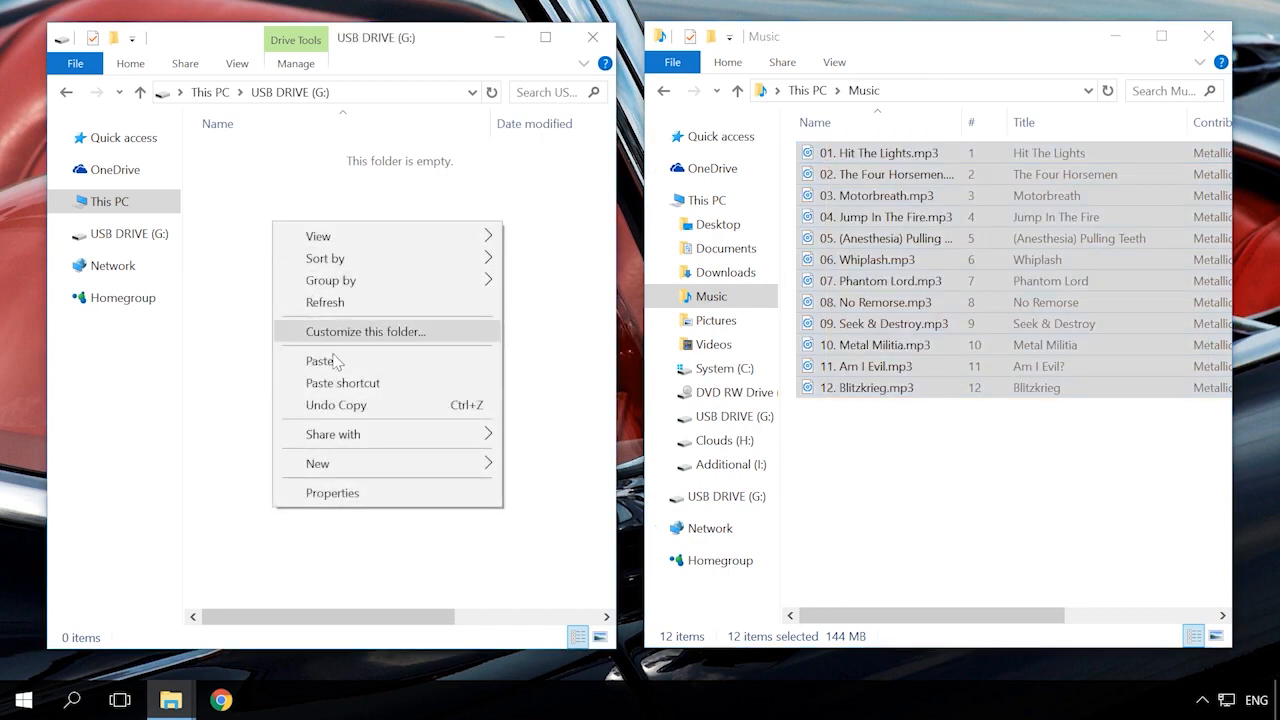
left_click(320, 360)
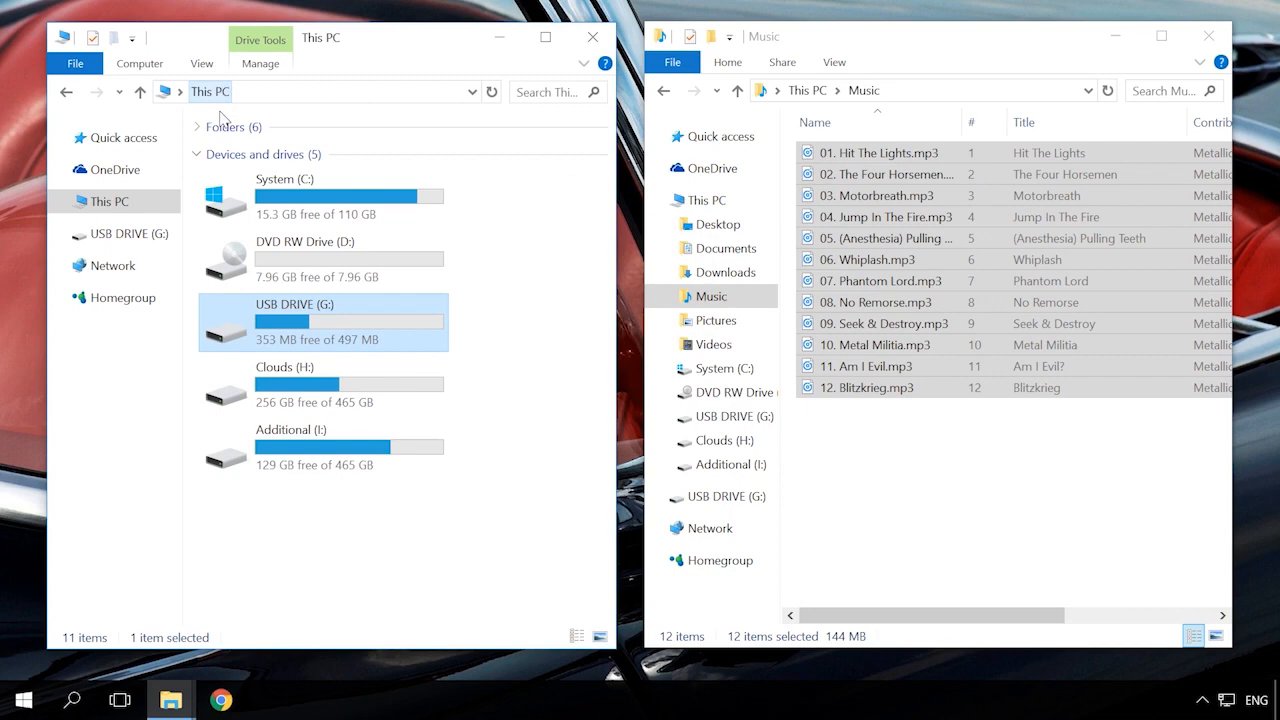
mouse_move(340, 324)
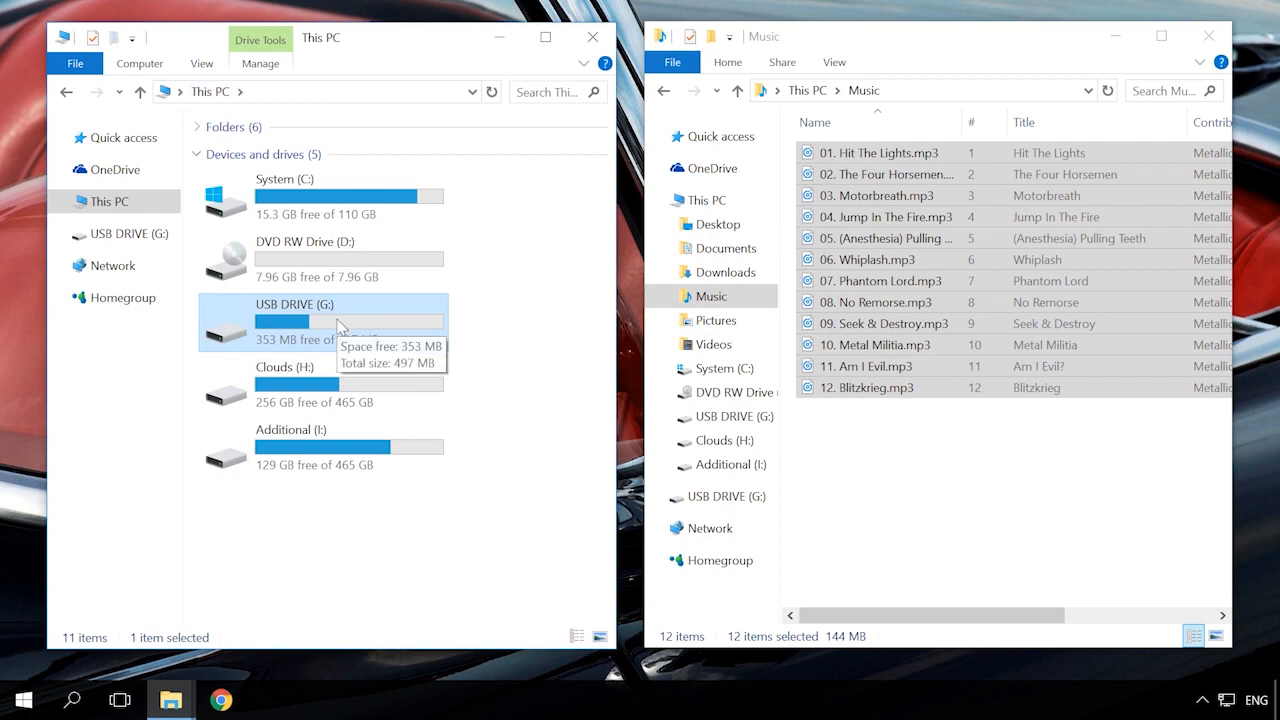
Step: View USB DRIVE (G:) properties: 144 MB used, 353 MB free of 497 MB FAT
right_click(296, 320)
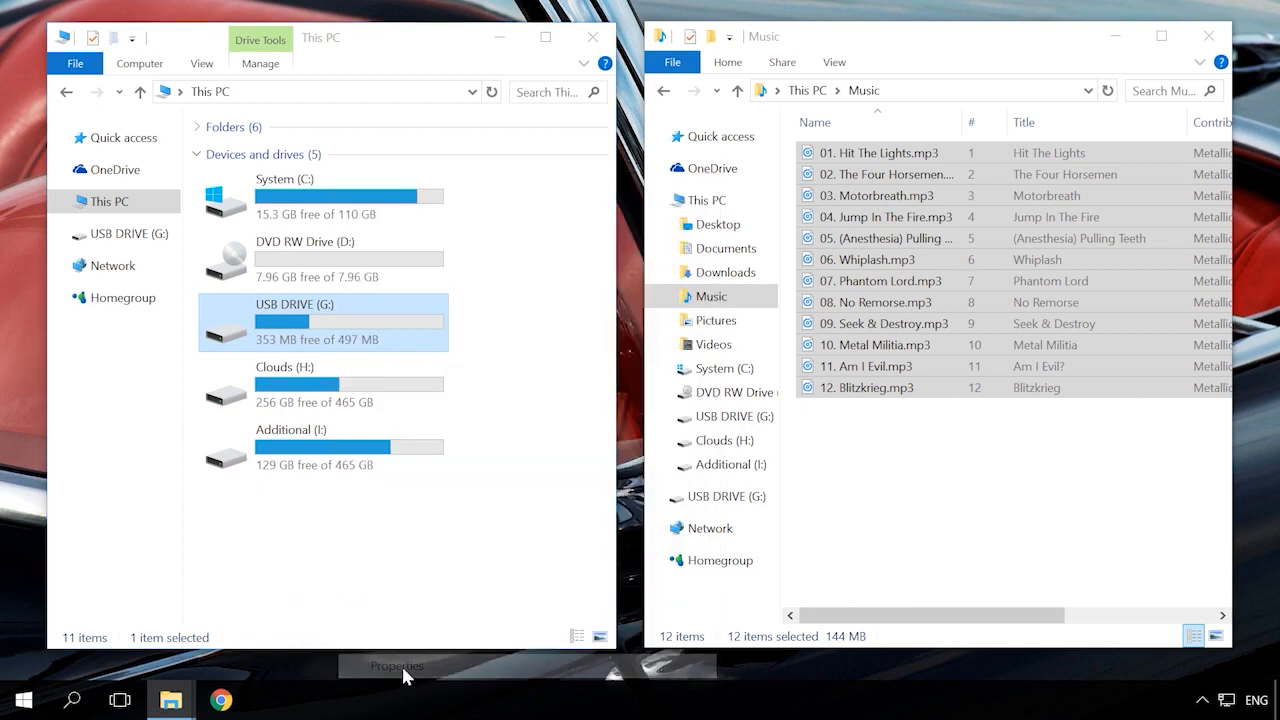
left_click(396, 664)
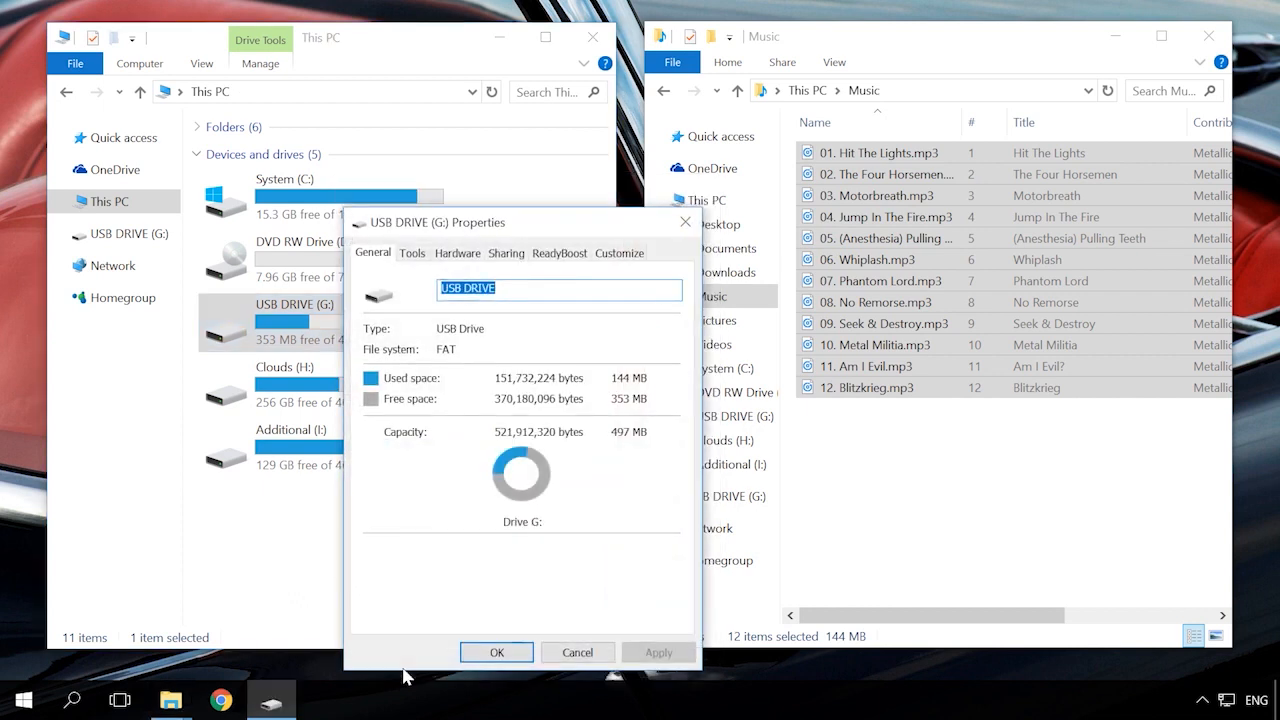
mouse_move(436, 500)
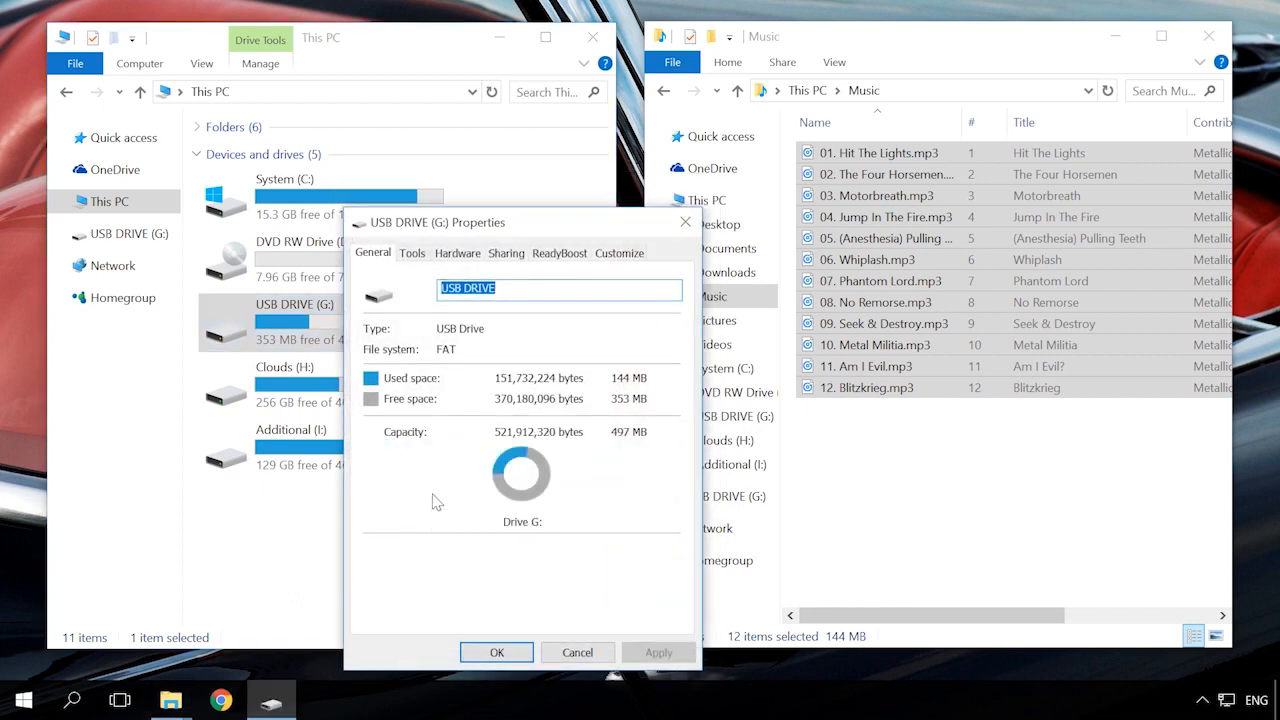
mouse_move(430, 352)
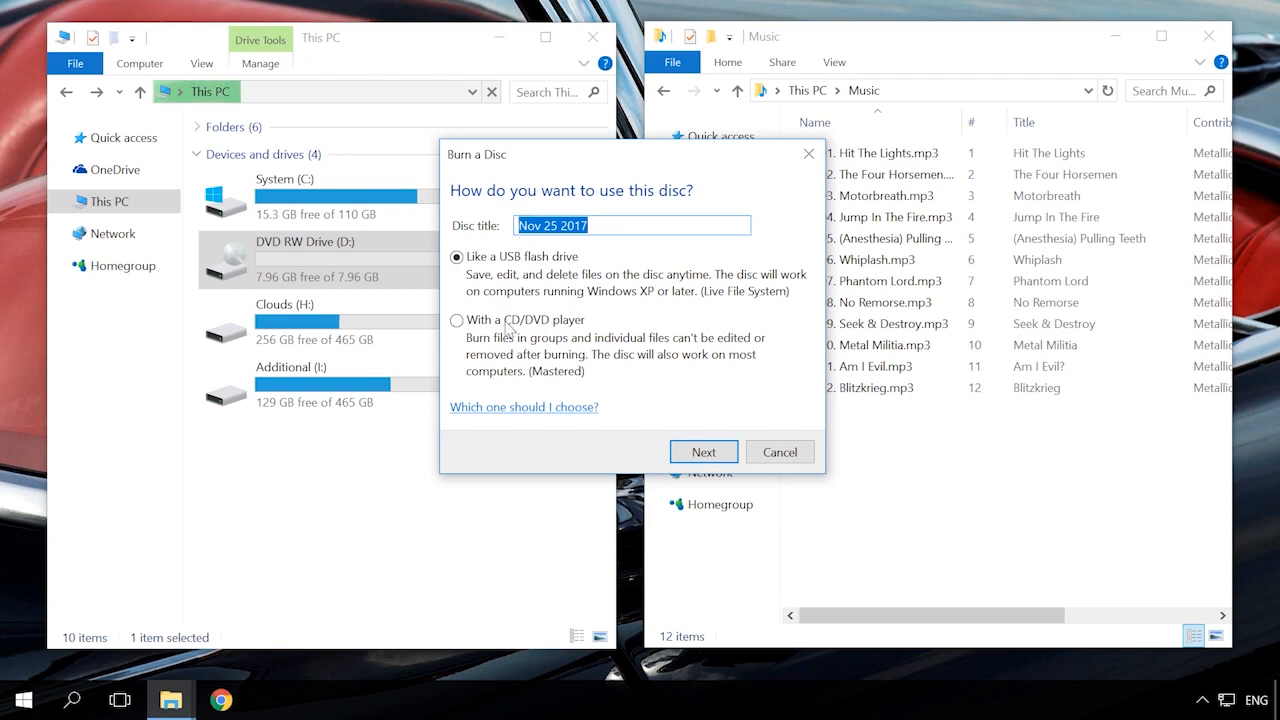
Step: Format the DVD 'With a CD/DVD player' and stage the twelve MP3s on the DVD RW drive
left_click(456, 320)
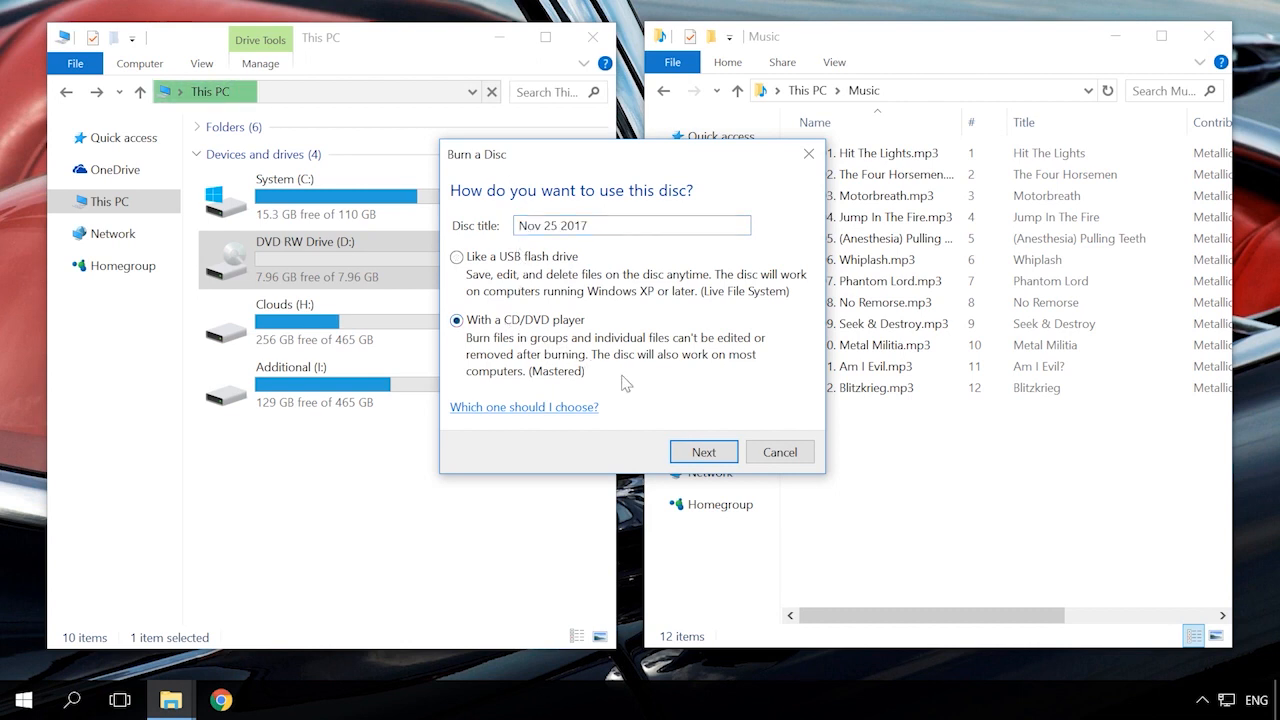
left_click(704, 452)
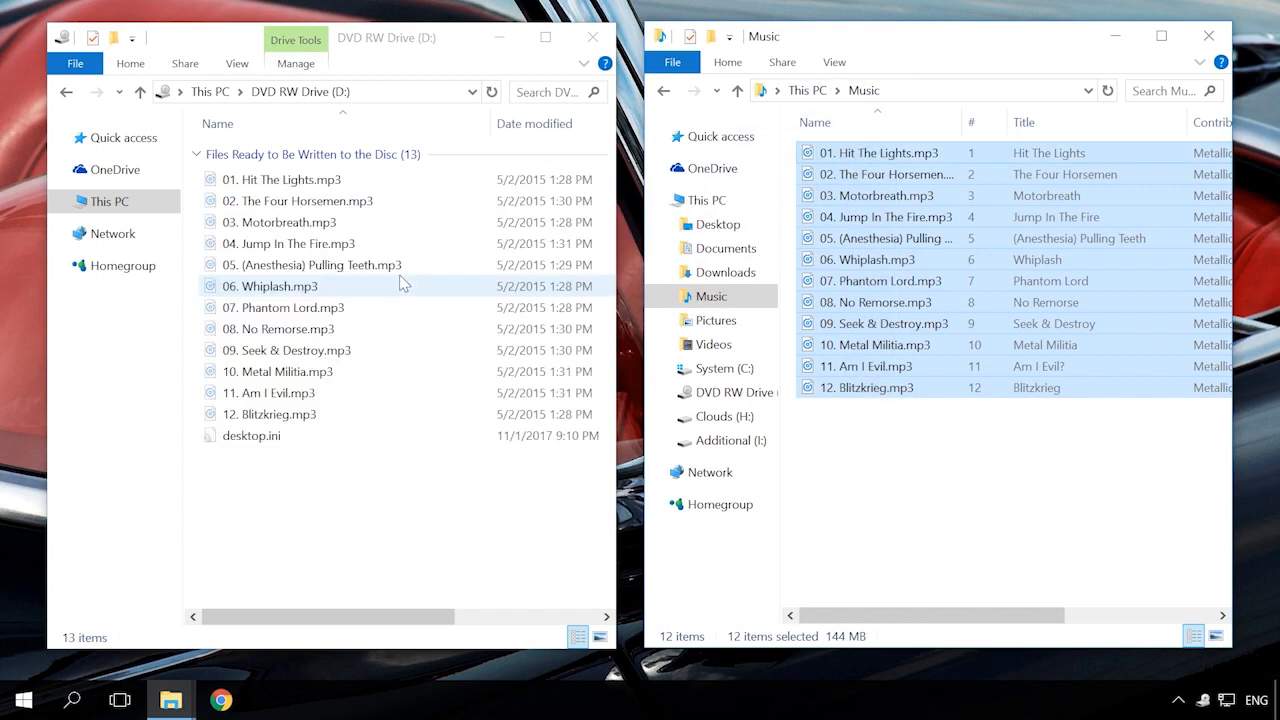
left_click(296, 40)
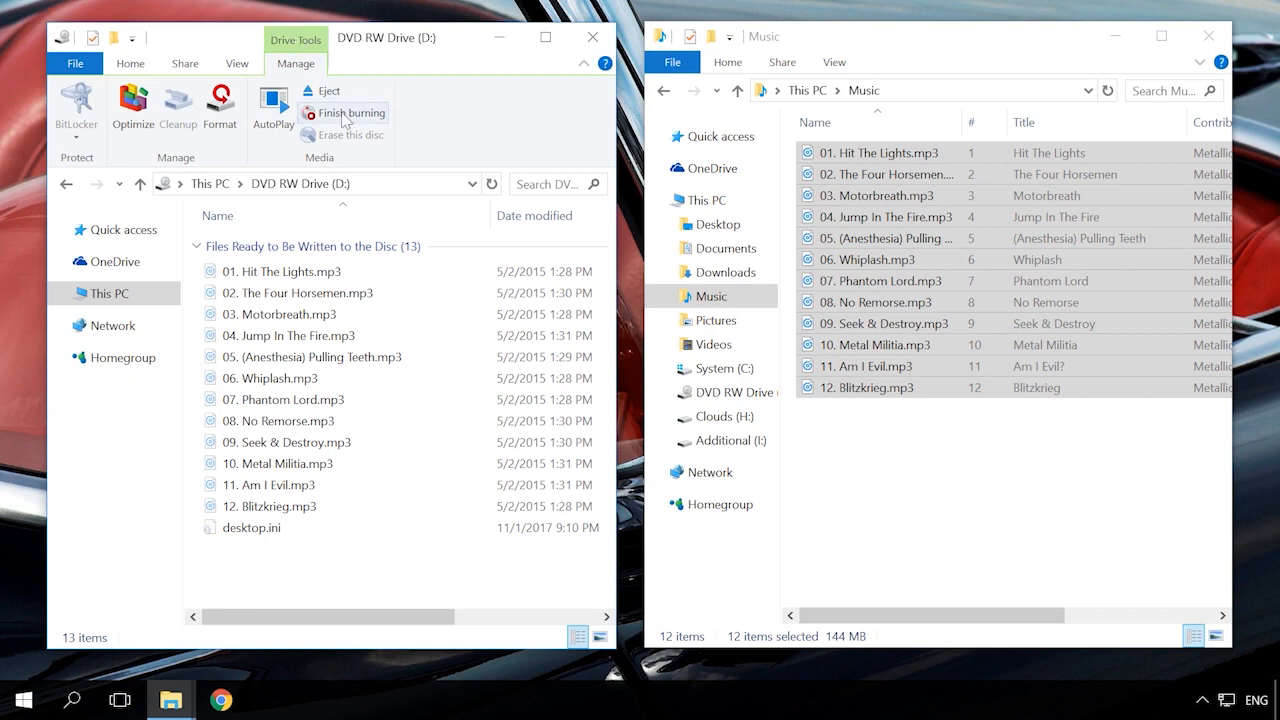
Step: Start burning with the default title and speed, choosing 'Make a data CD'
left_click(348, 112)
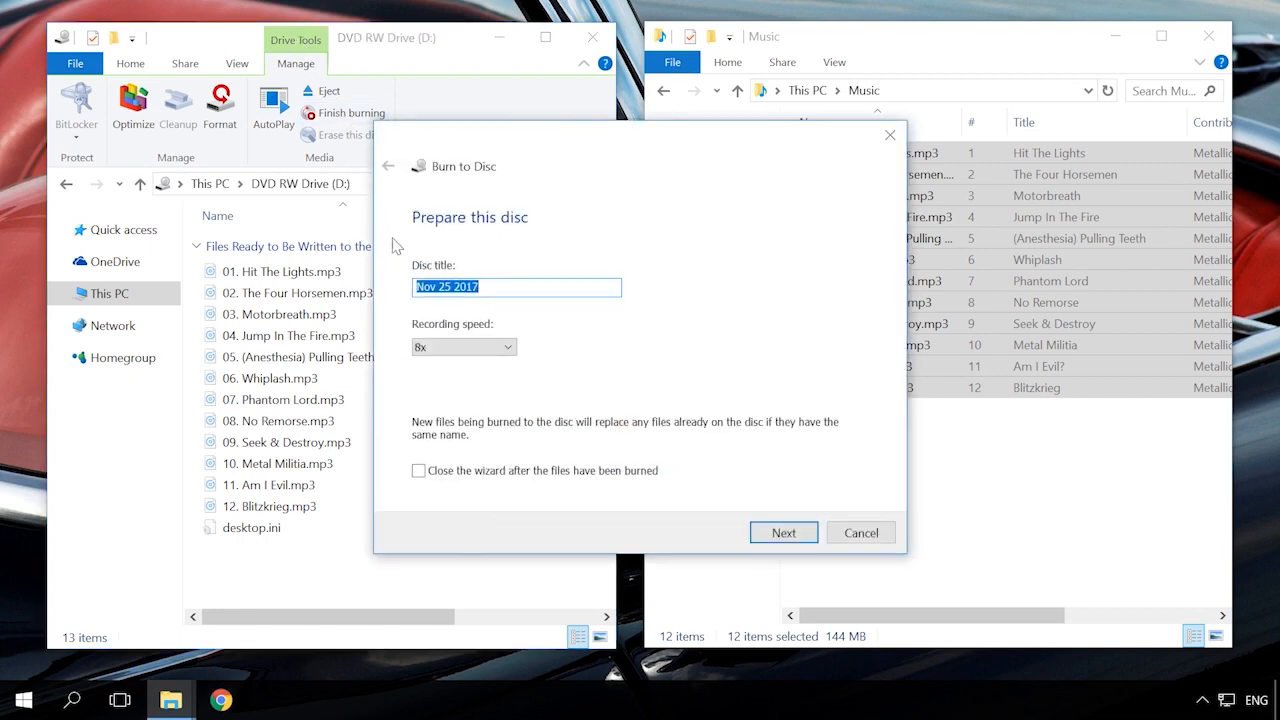
left_click(464, 346)
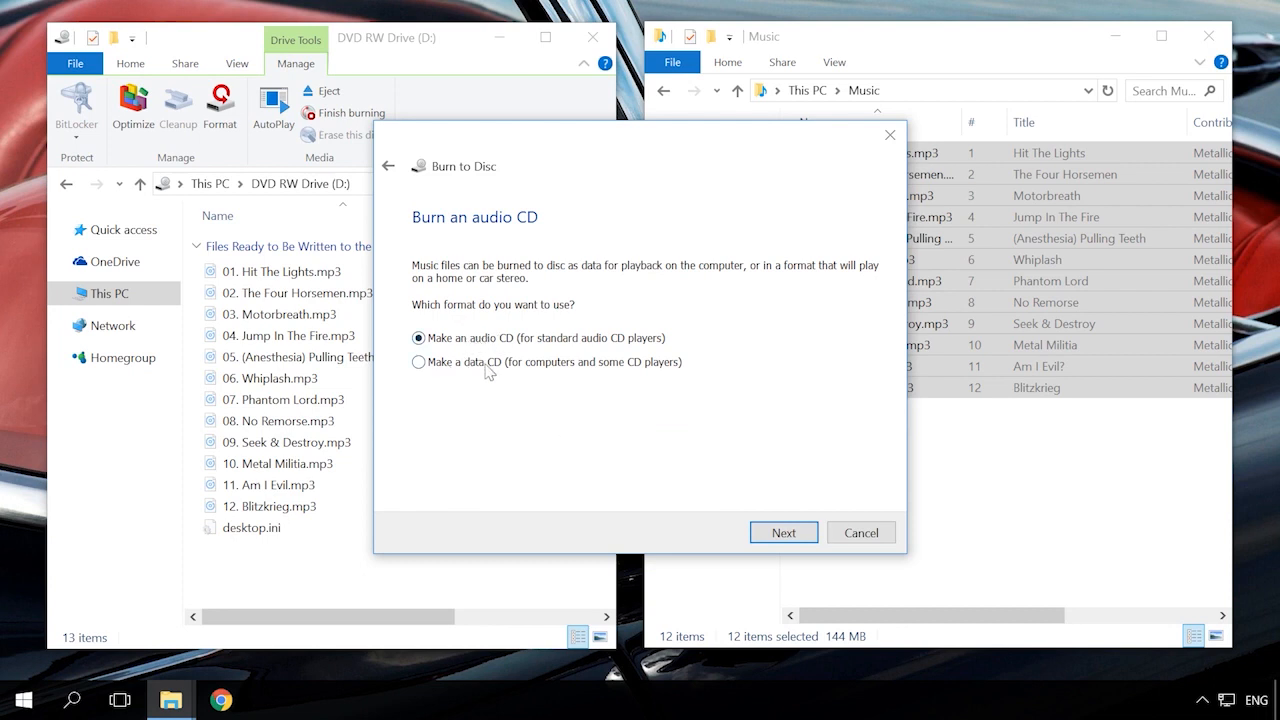
mouse_move(500, 406)
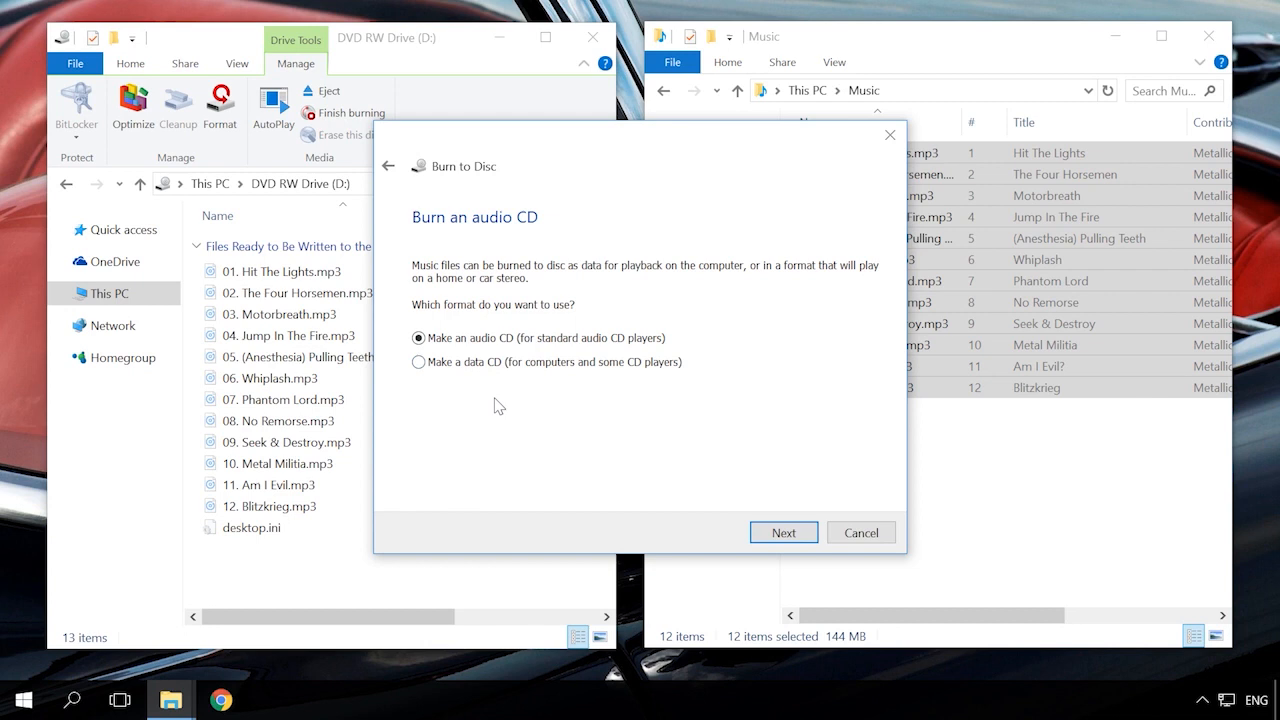
left_click(418, 362)
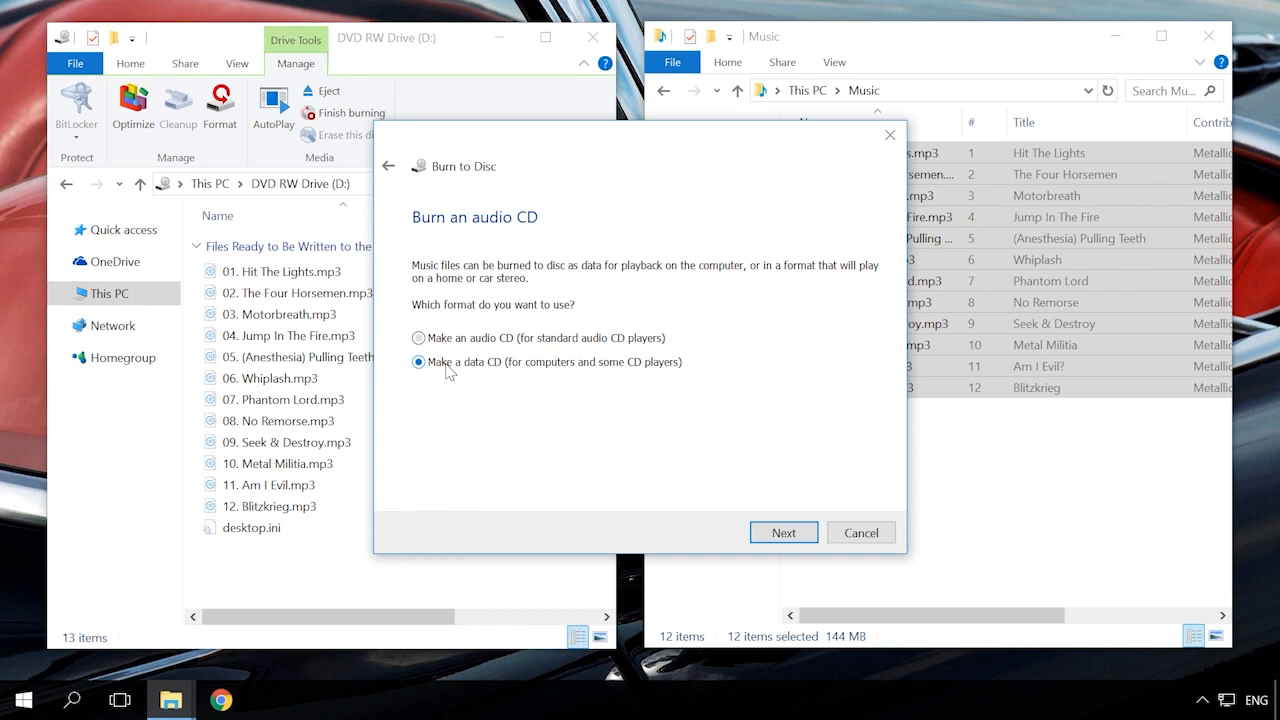
mouse_move(394, 396)
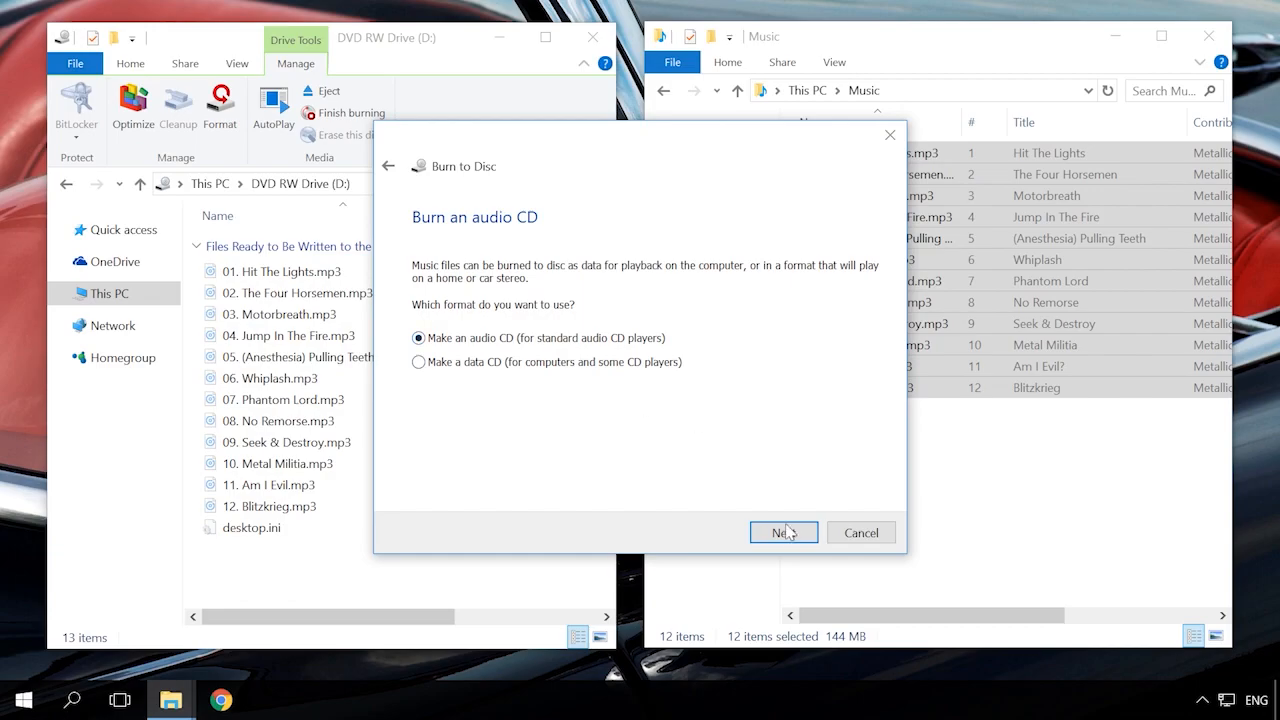
Step: Burn the staged tracks as a standard audio CD for audio CD players
left_click(784, 532)
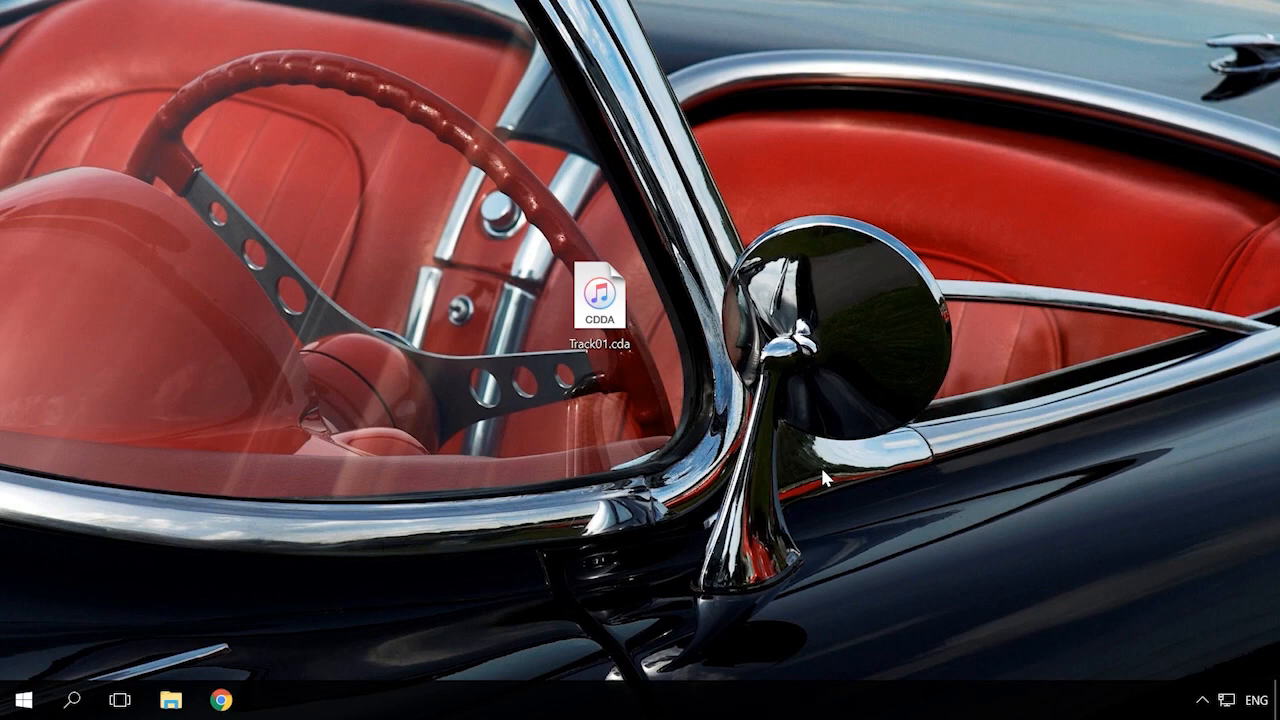
Step: Try the Track01.cda file, then launch Ashampoo Burning Studio FREE from its desktop shortcut
left_click(600, 290)
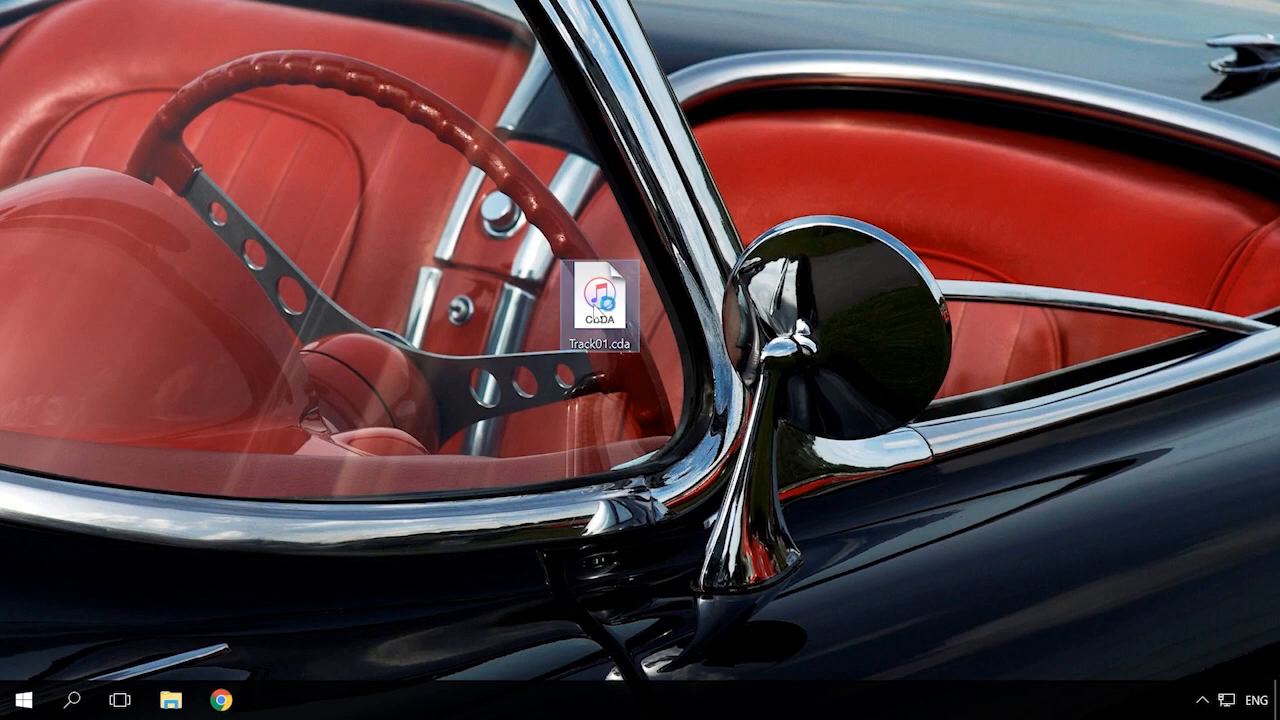
double_click(600, 290)
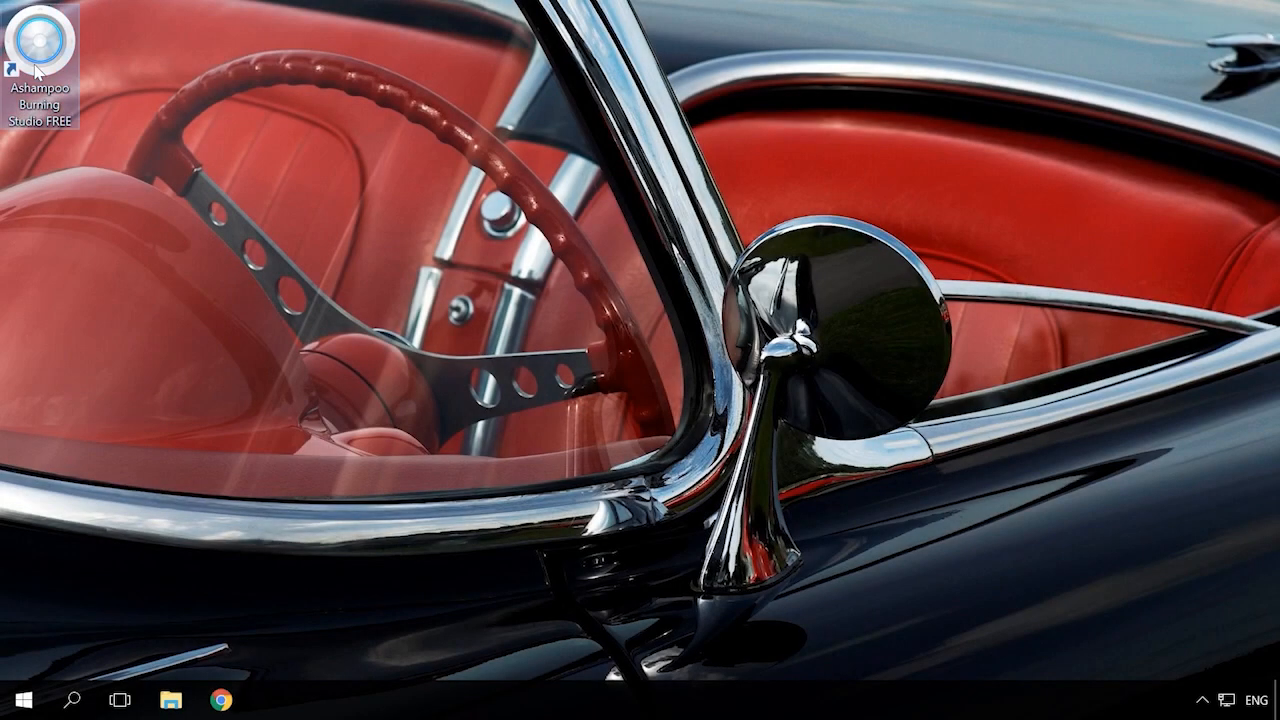
double_click(38, 42)
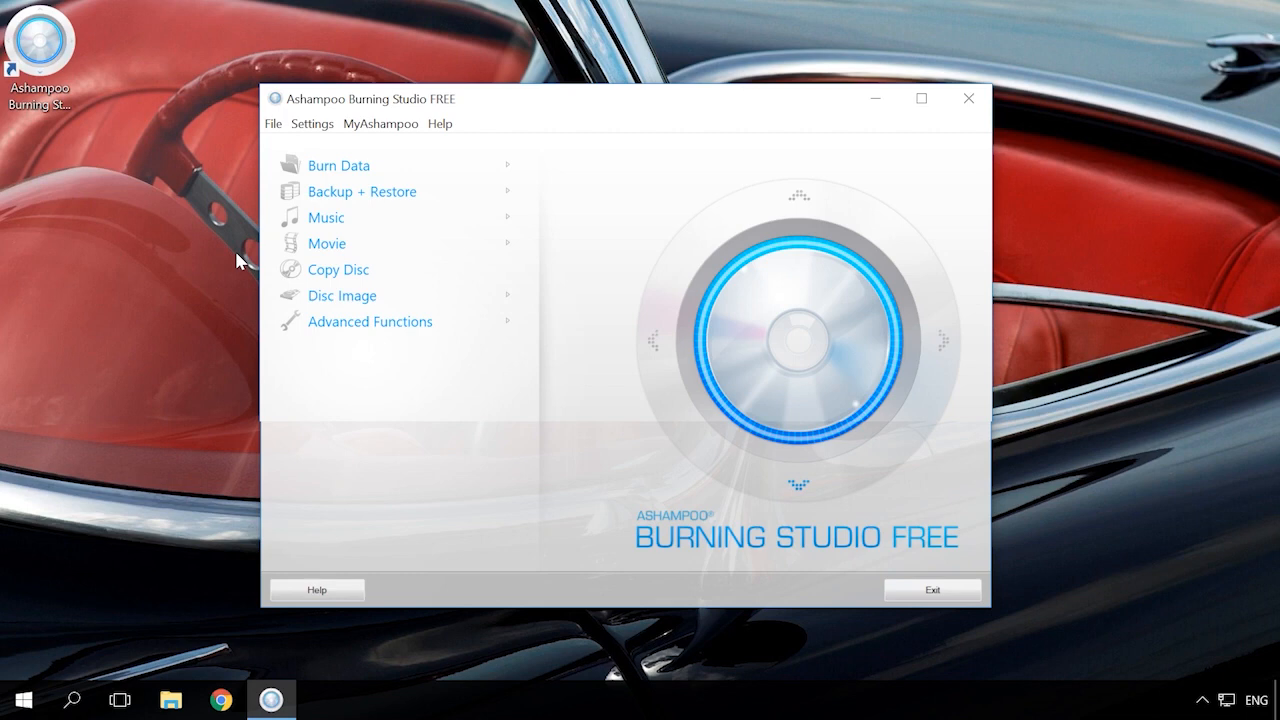
Step: Start Music > Rip Audio CD on the inserted disc, cancelling the online CD lookup
left_click(324, 216)
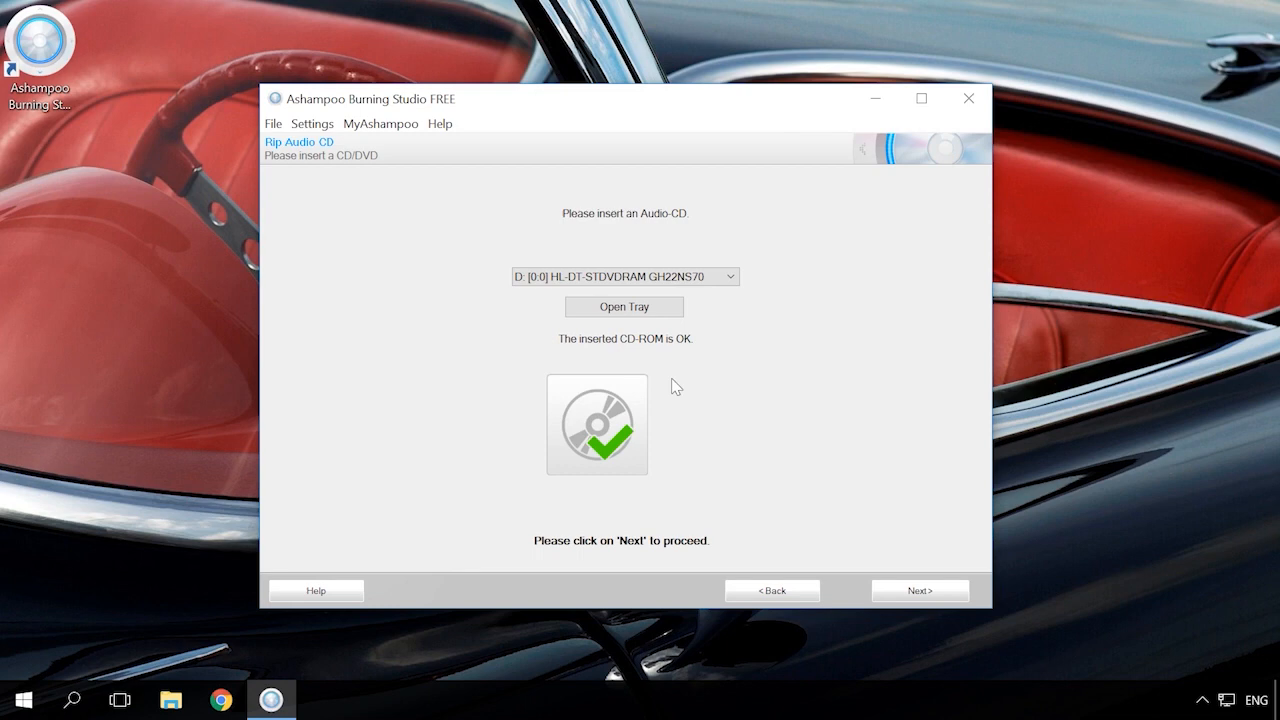
left_click(918, 590)
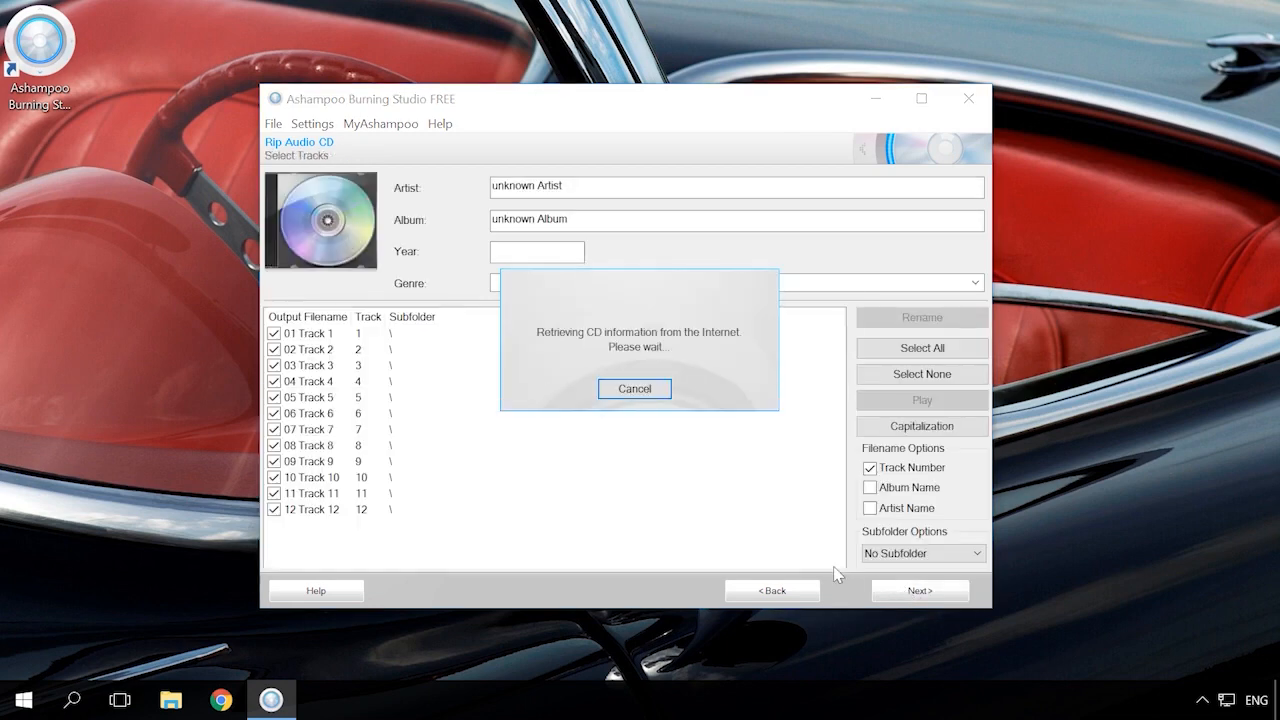
left_click(634, 388)
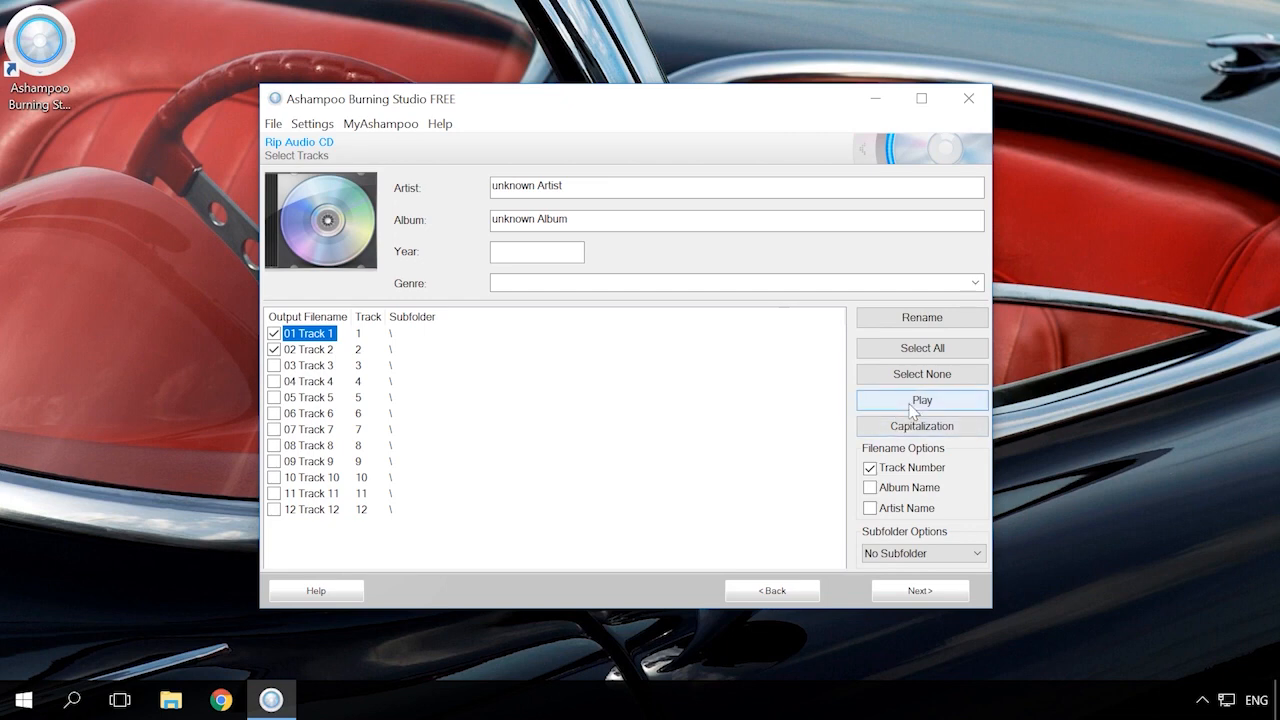
Step: Preview the chosen tracks 1 and 2, then continue to the ripping options
left_click(920, 400)
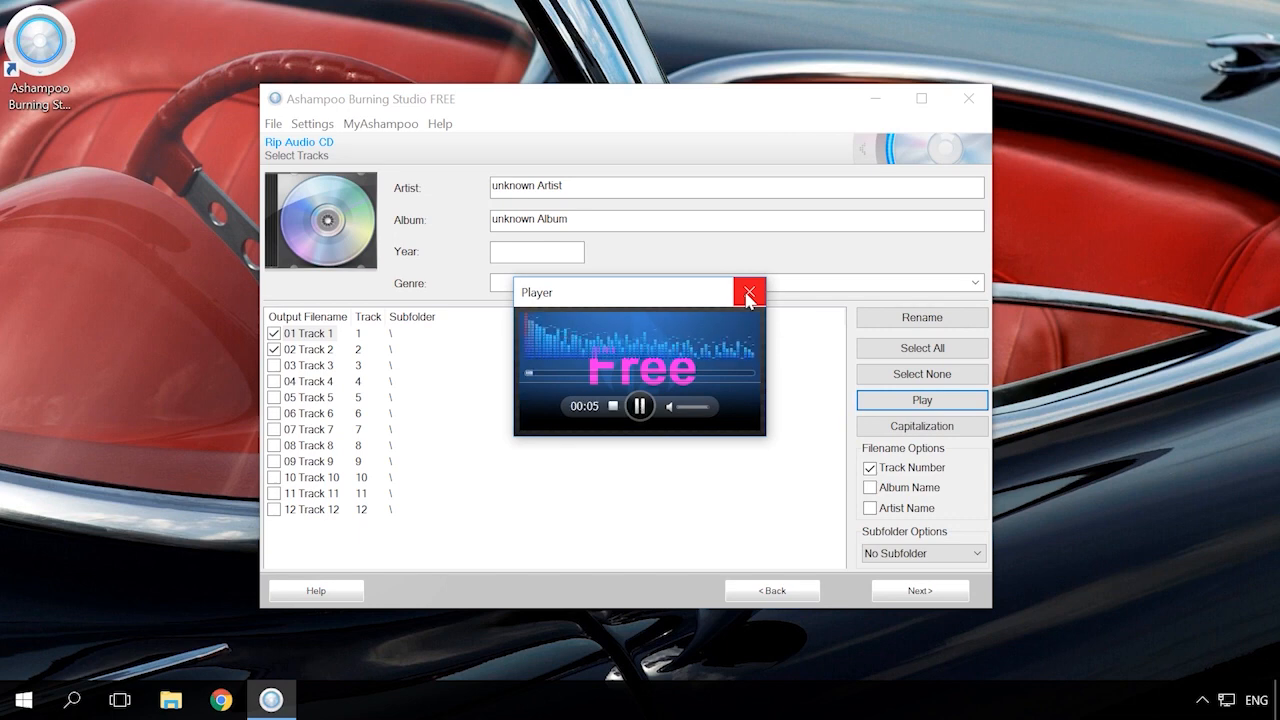
left_click(748, 292)
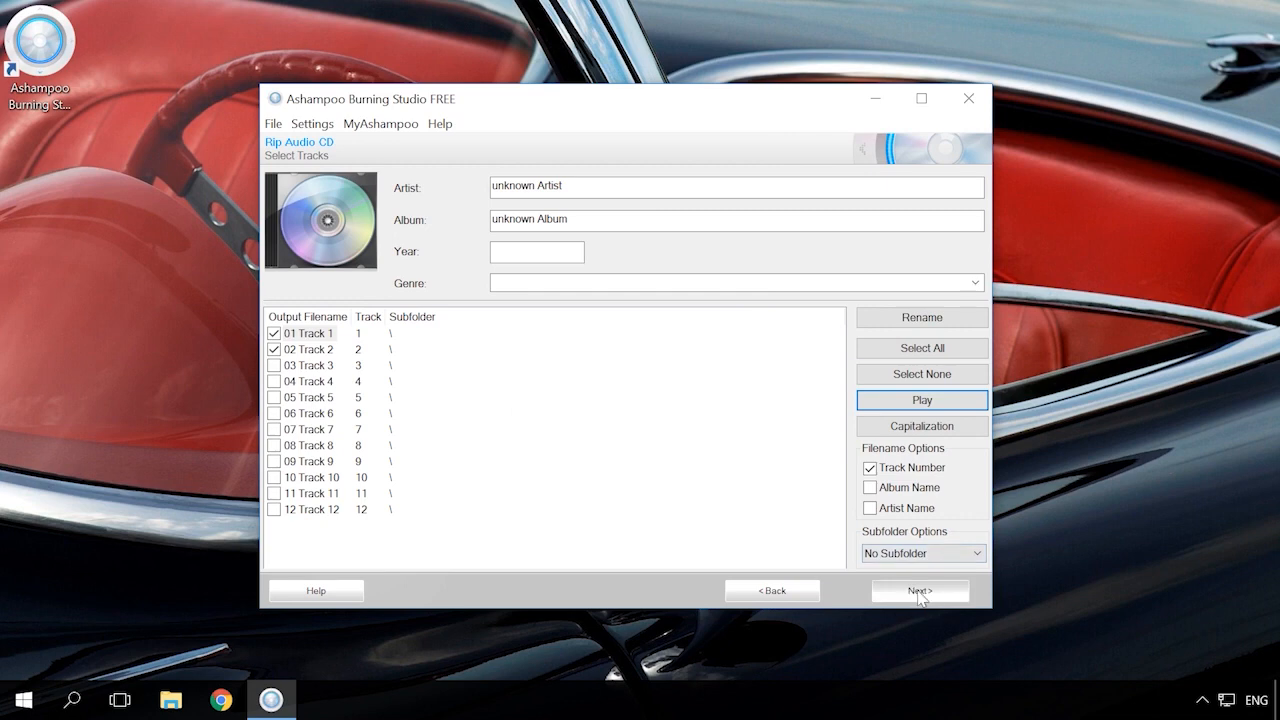
left_click(920, 590)
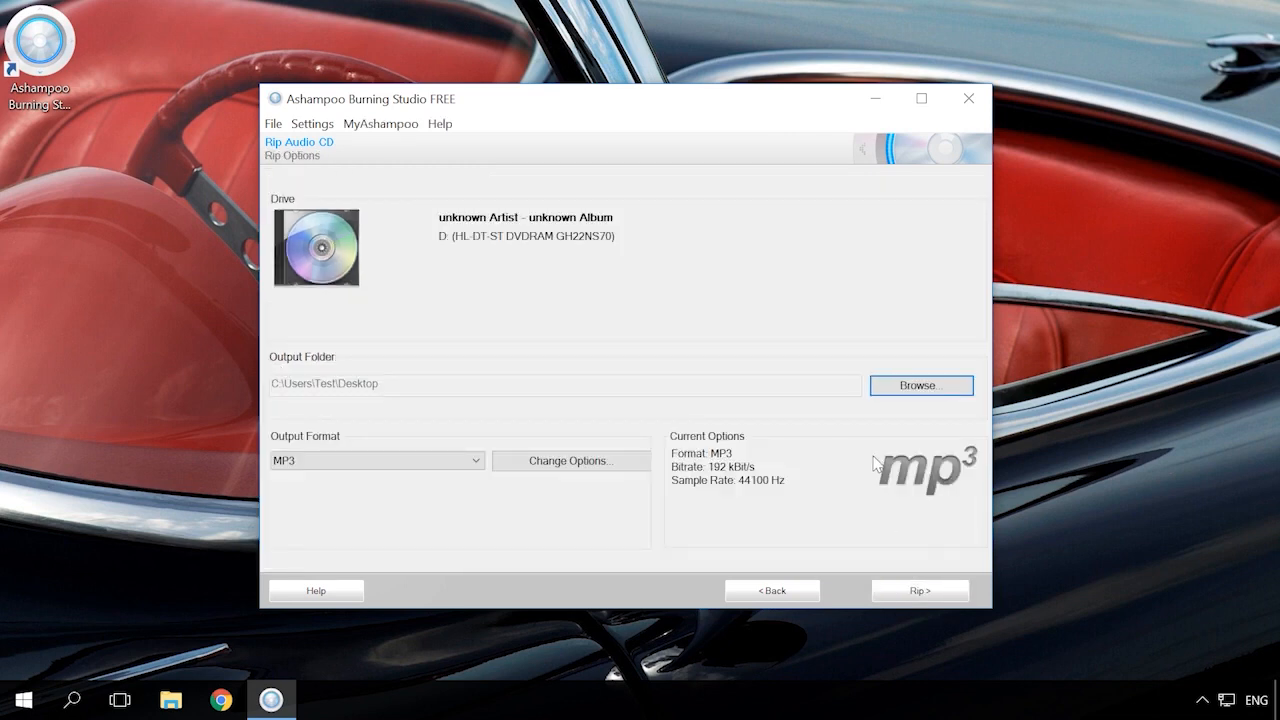
Step: Rip tracks 1 and 2 to the Desktop as 192 kbit/s MP3 files and finish
left_click(920, 384)
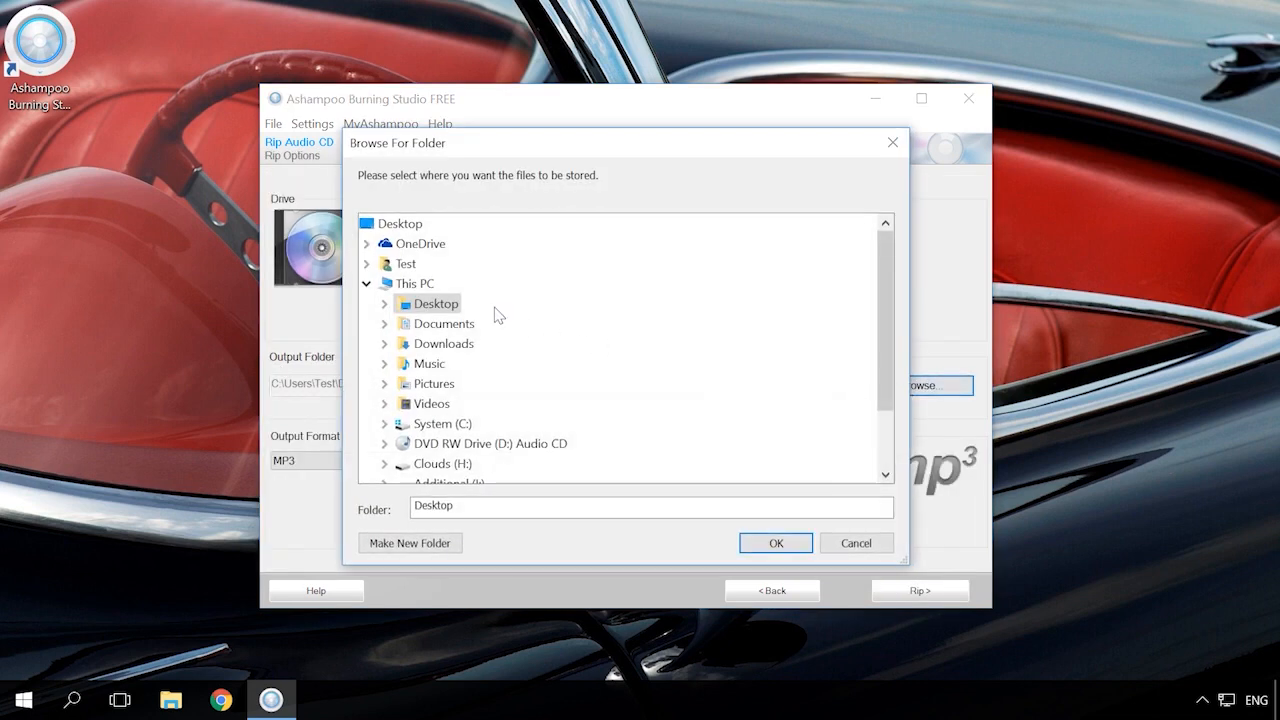
left_click(776, 544)
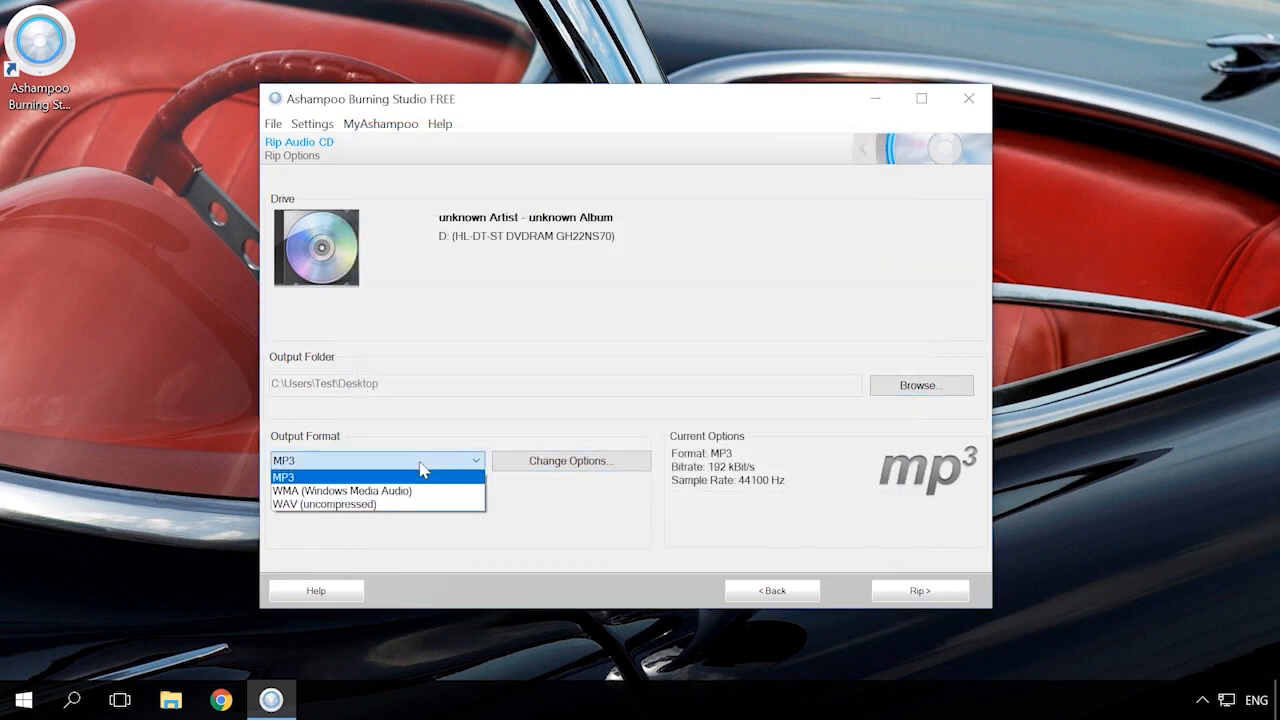
left_click(572, 460)
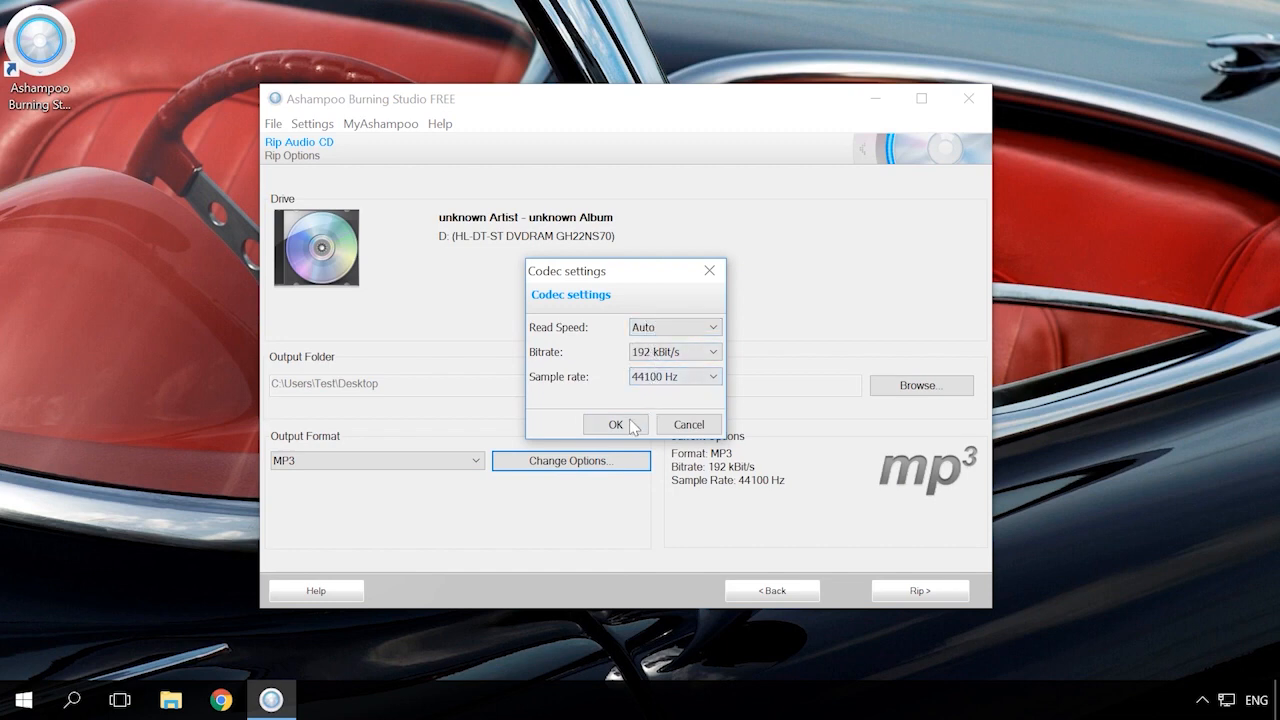
left_click(616, 424)
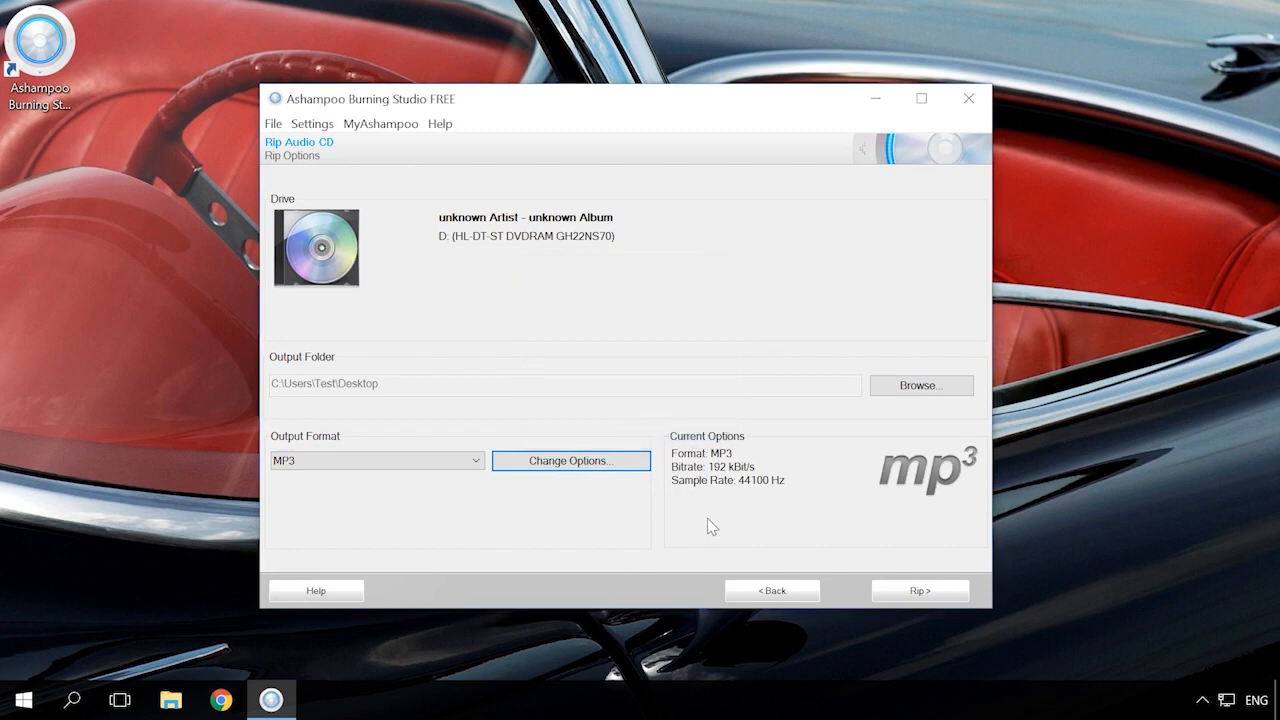
left_click(920, 590)
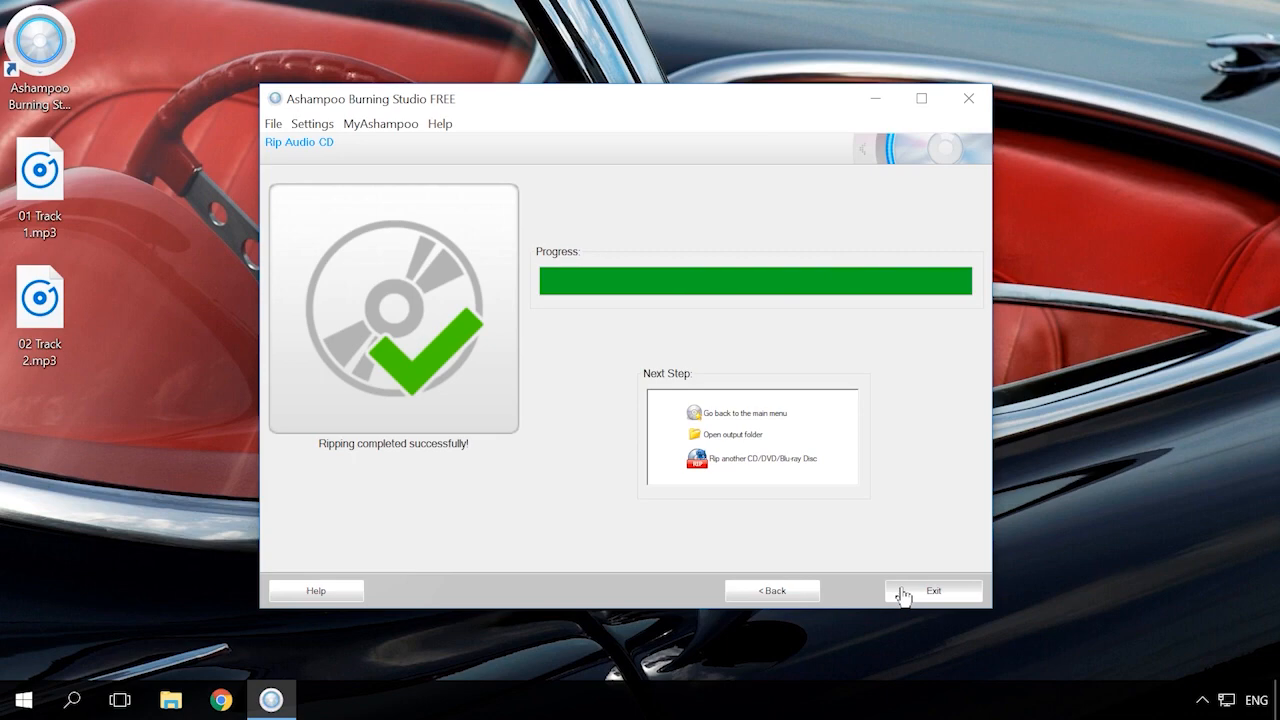
left_click(932, 590)
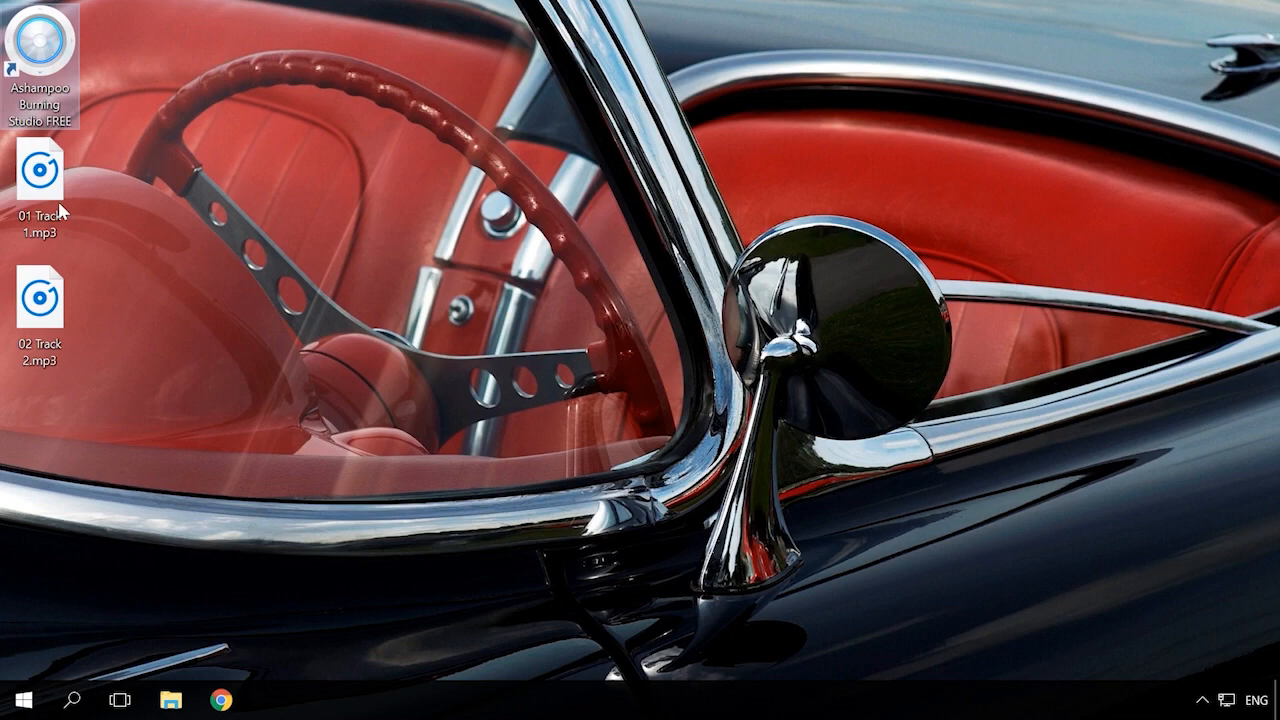
Step: Exit Burning Studio and launch Audio DVD Creator from its desktop shortcut
left_click(40, 300)
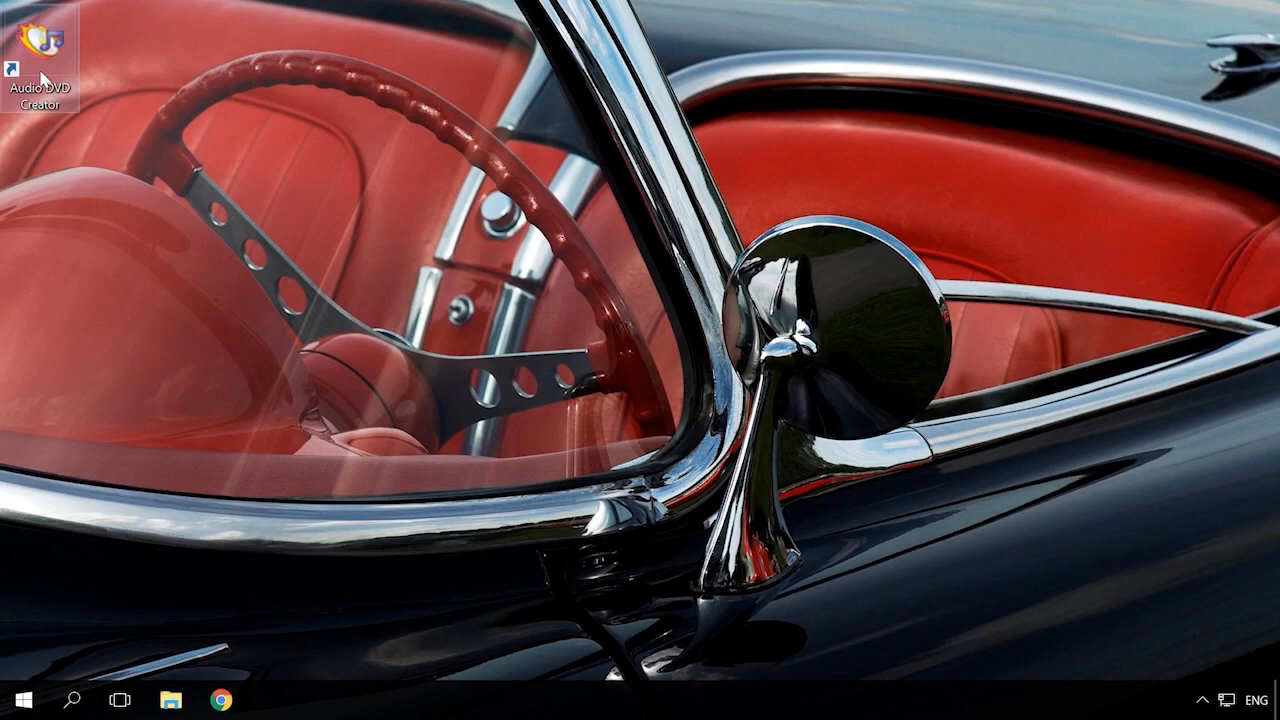
double_click(38, 48)
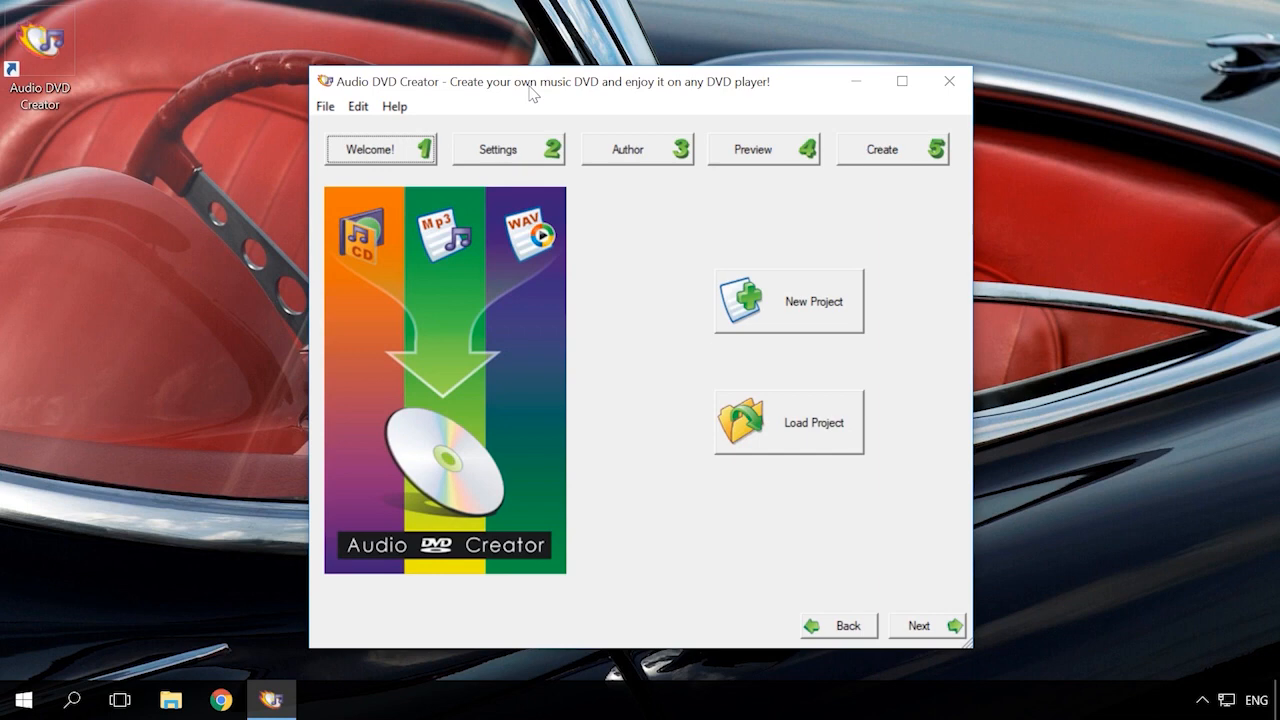
mouse_move(612, 204)
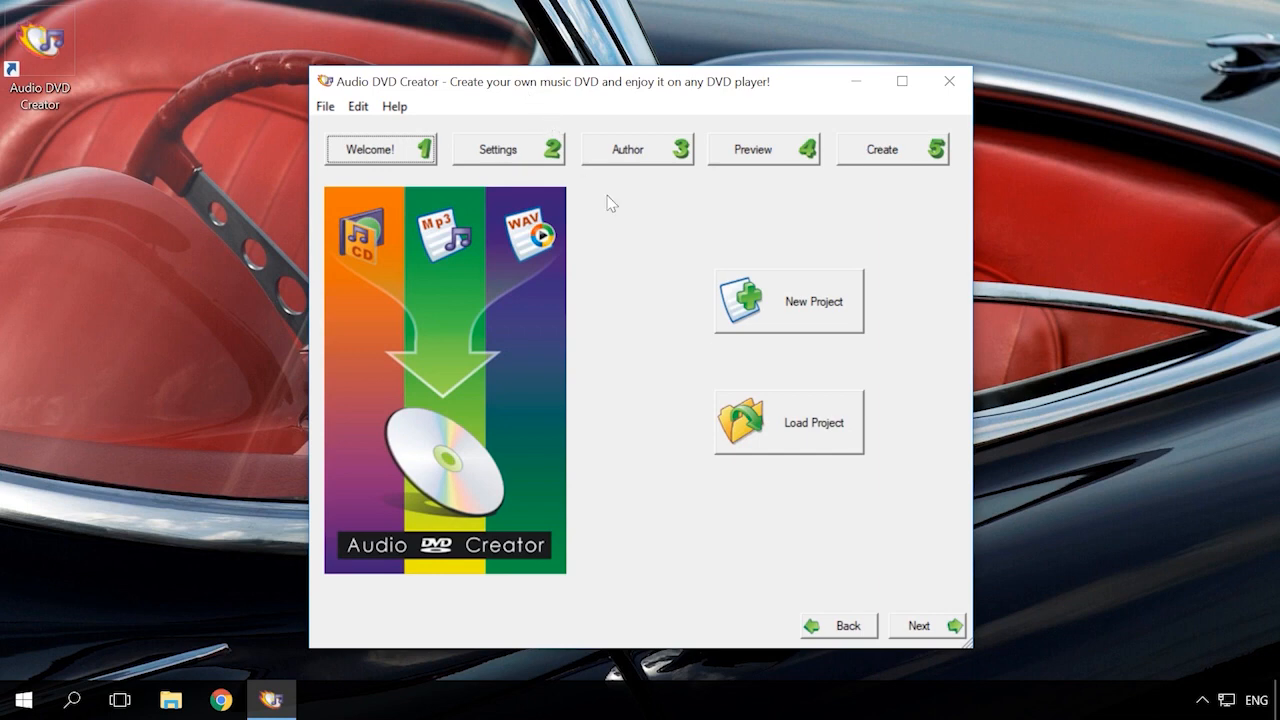
mouse_move(790, 310)
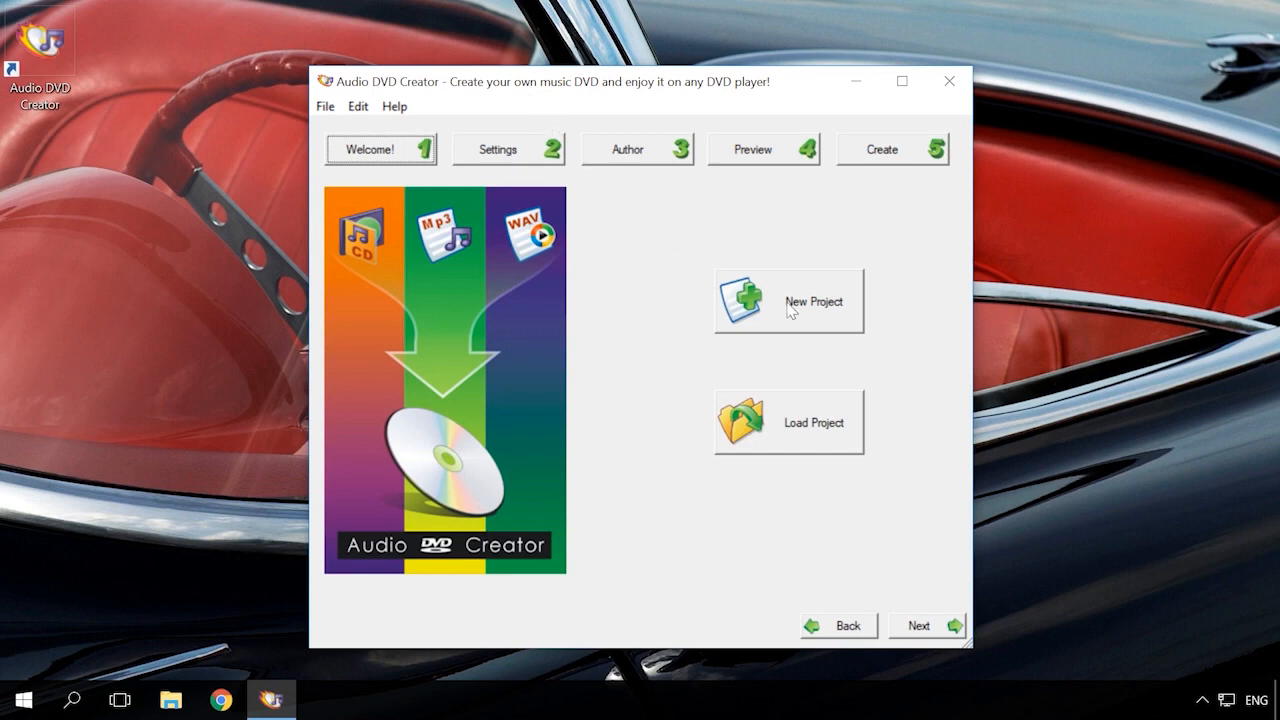
Step: Create a new Audio DVD project with PAL (Europe, Others) TV mode
left_click(788, 300)
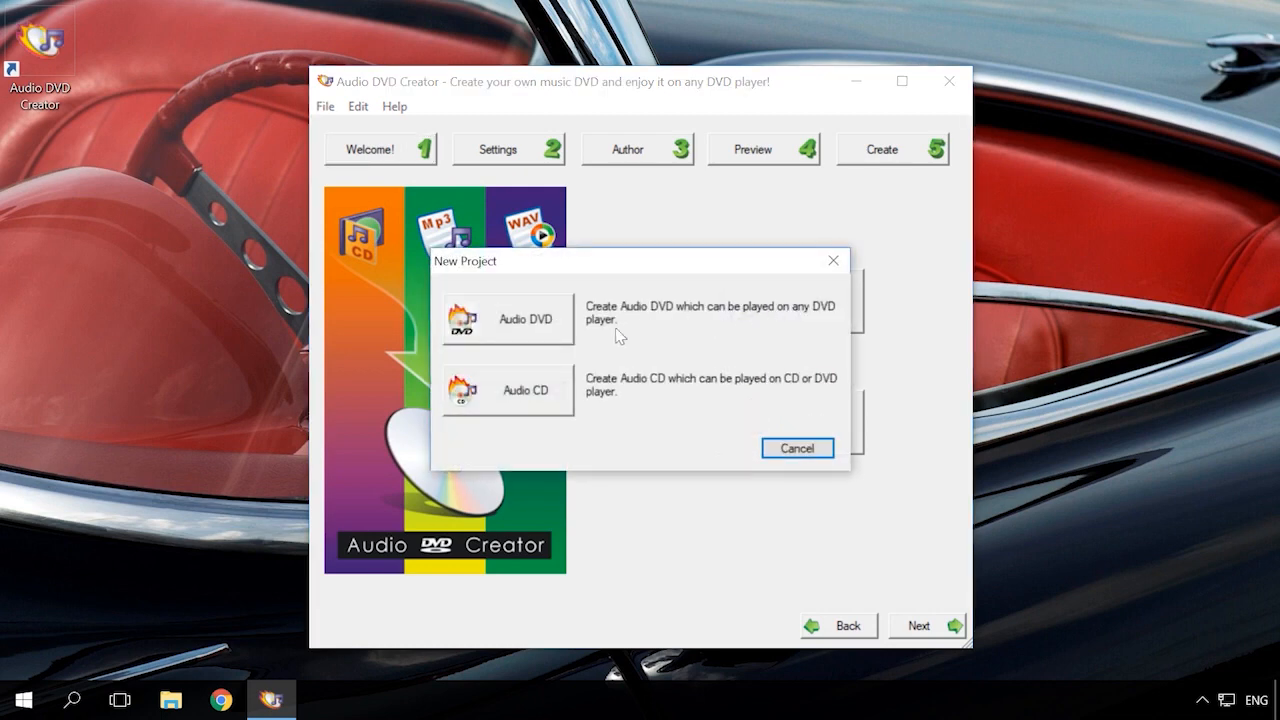
left_click(508, 318)
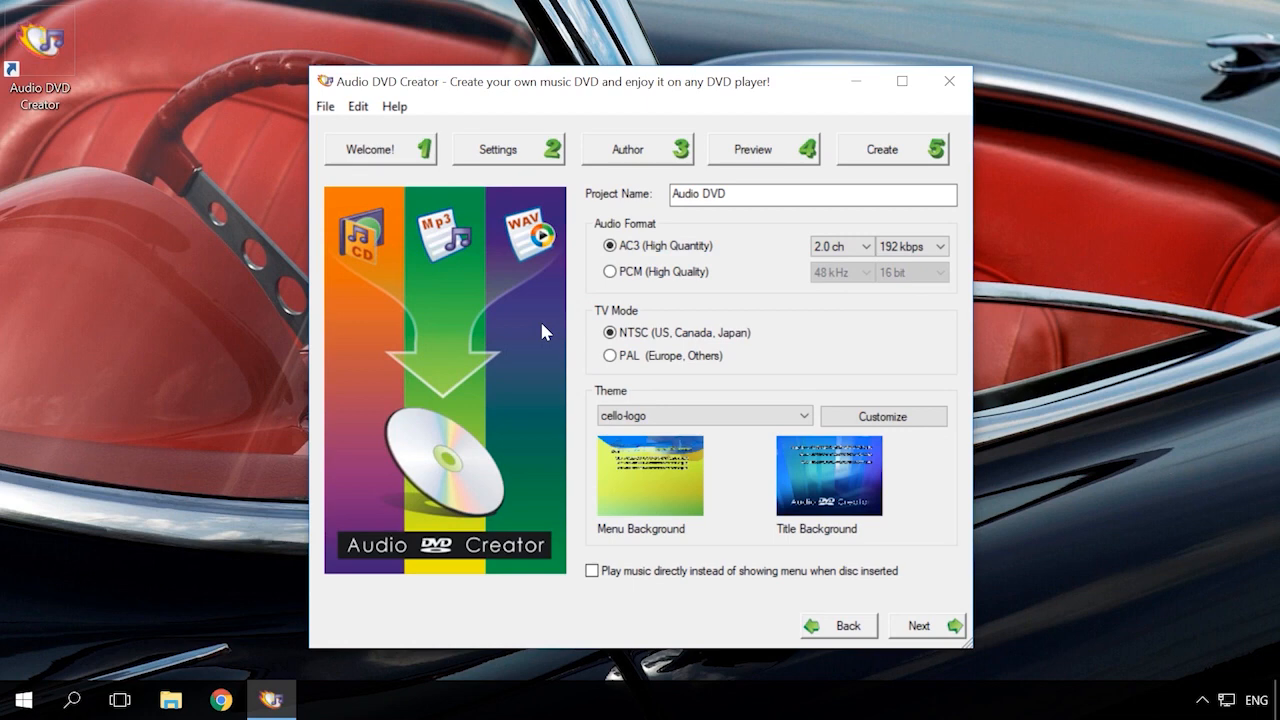
left_click(812, 194)
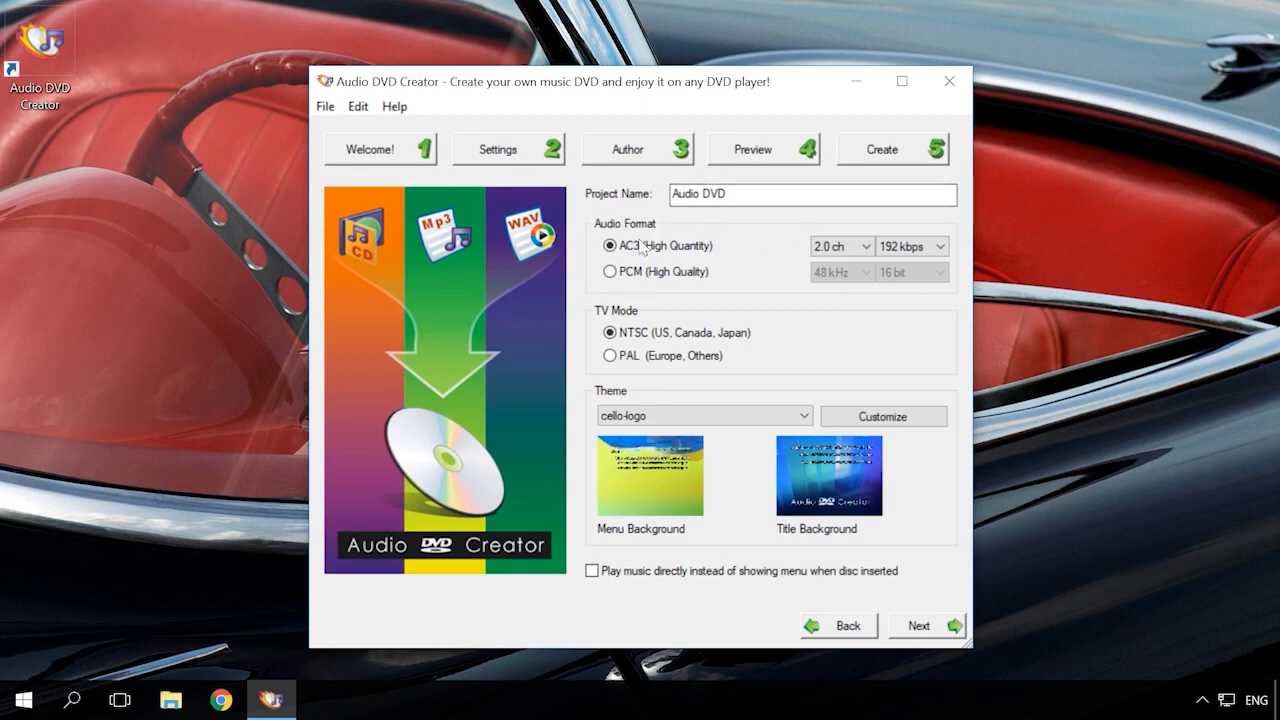
left_click(804, 414)
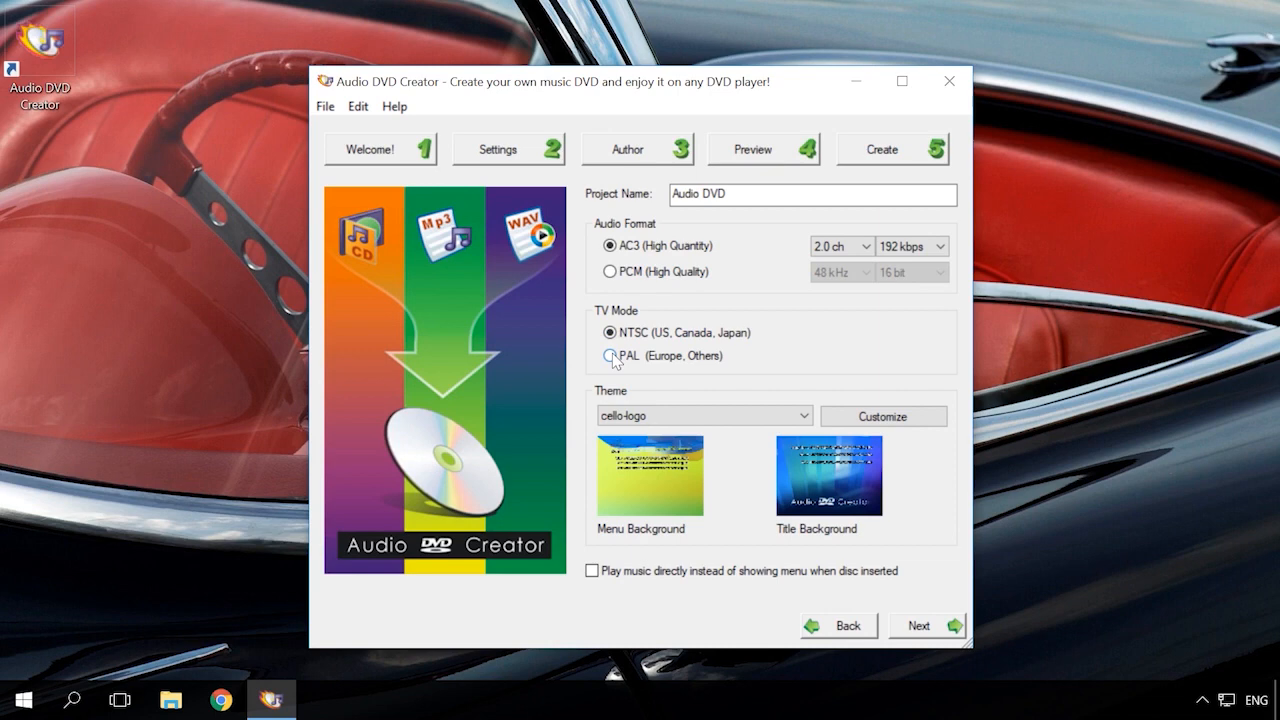
left_click(610, 356)
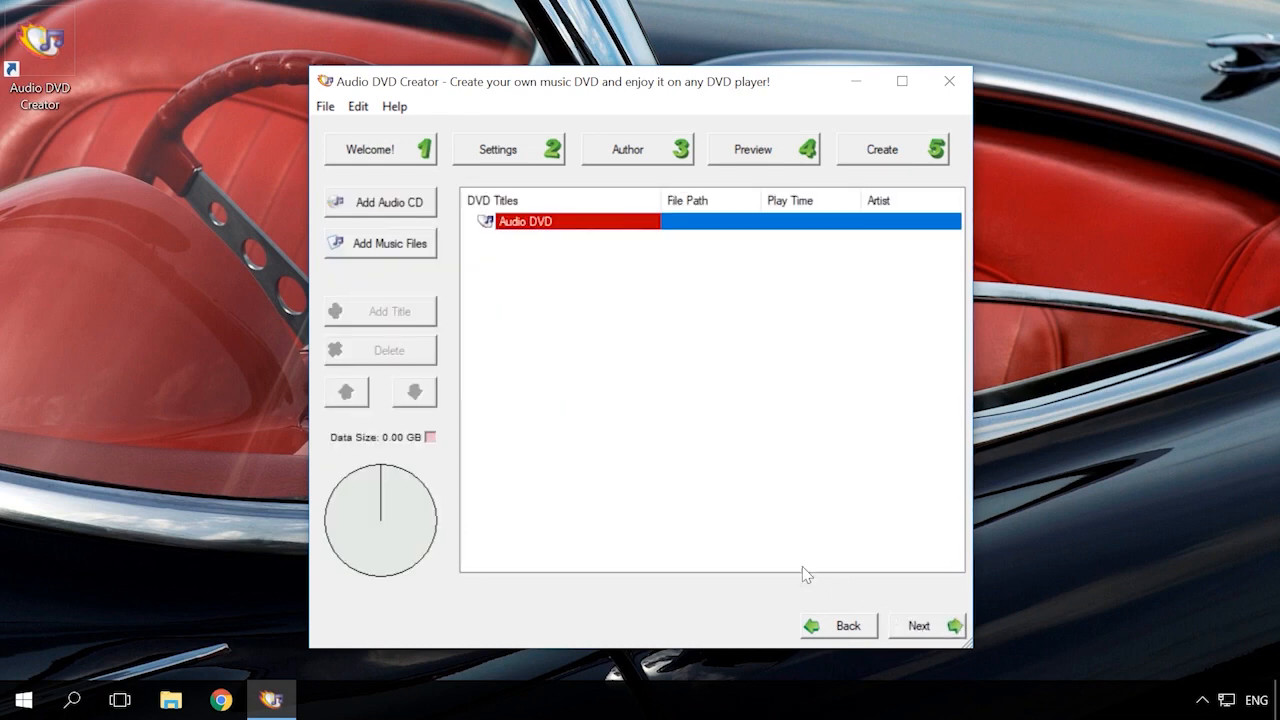
mouse_move(408, 252)
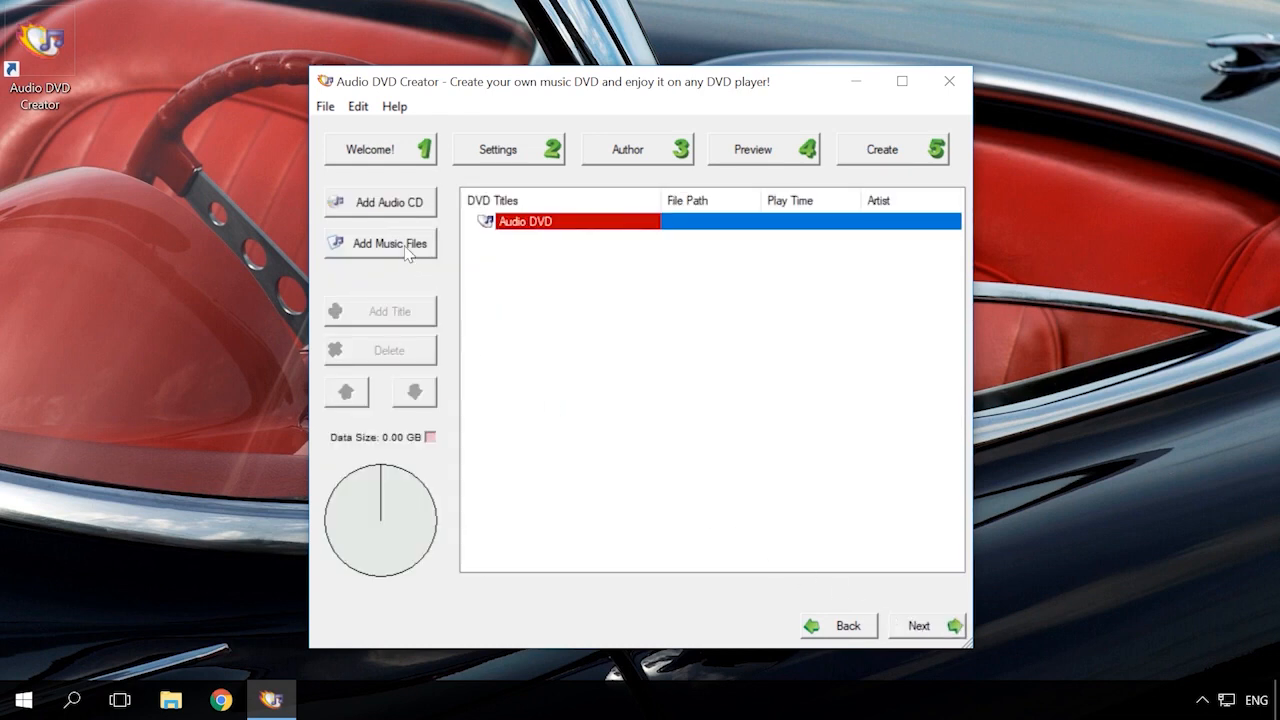
Step: Browse to Music > Metallica (mp3) > 1983 Kill 'Em All in the Add Music Files picker
left_click(388, 244)
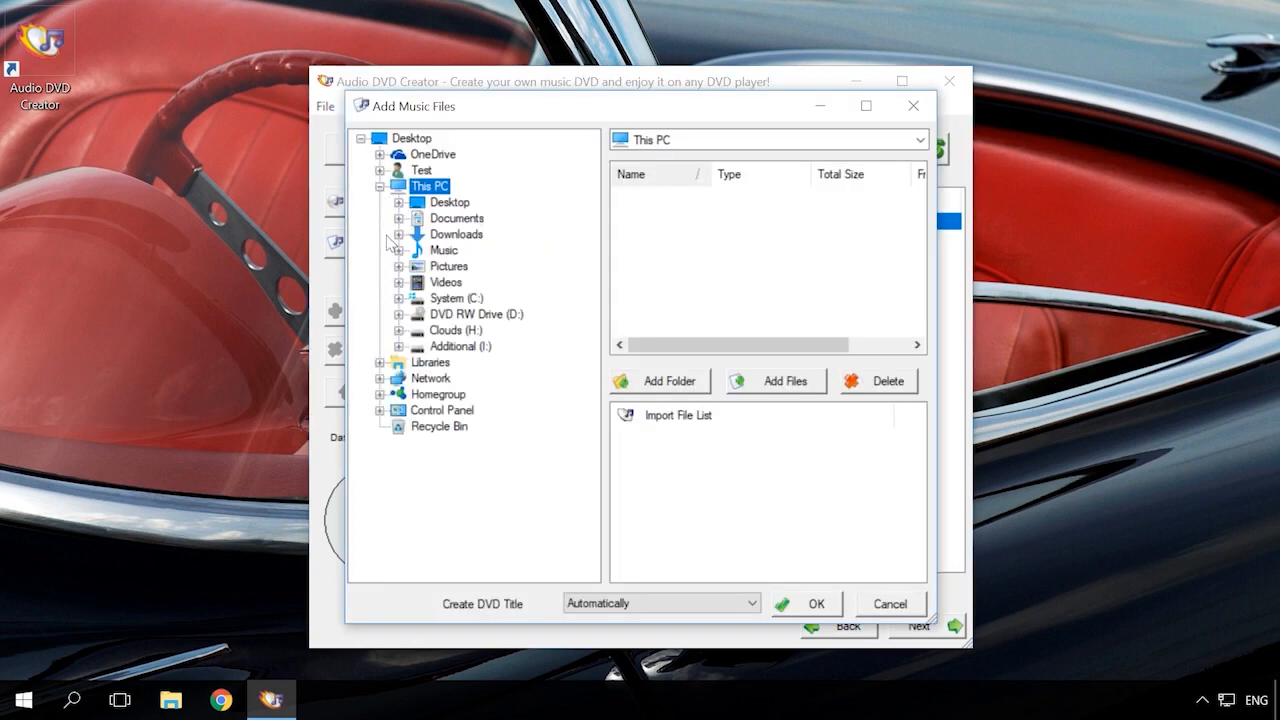
left_click(396, 346)
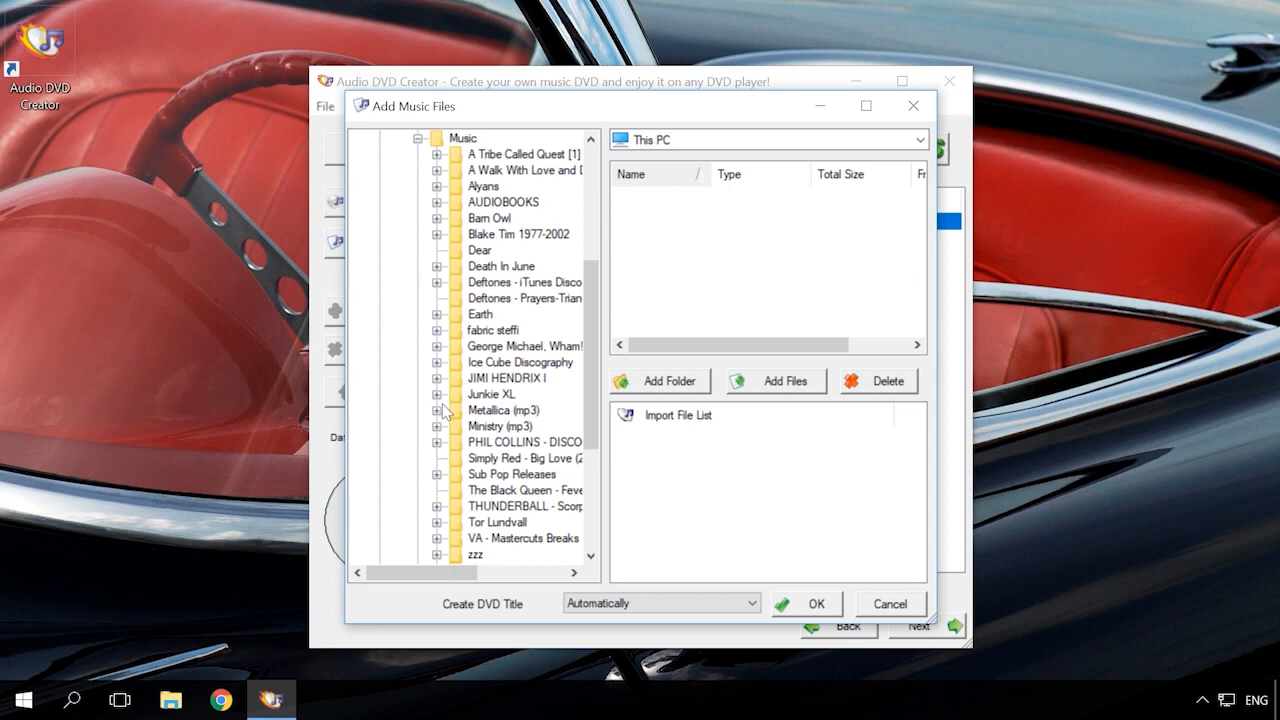
left_click(436, 410)
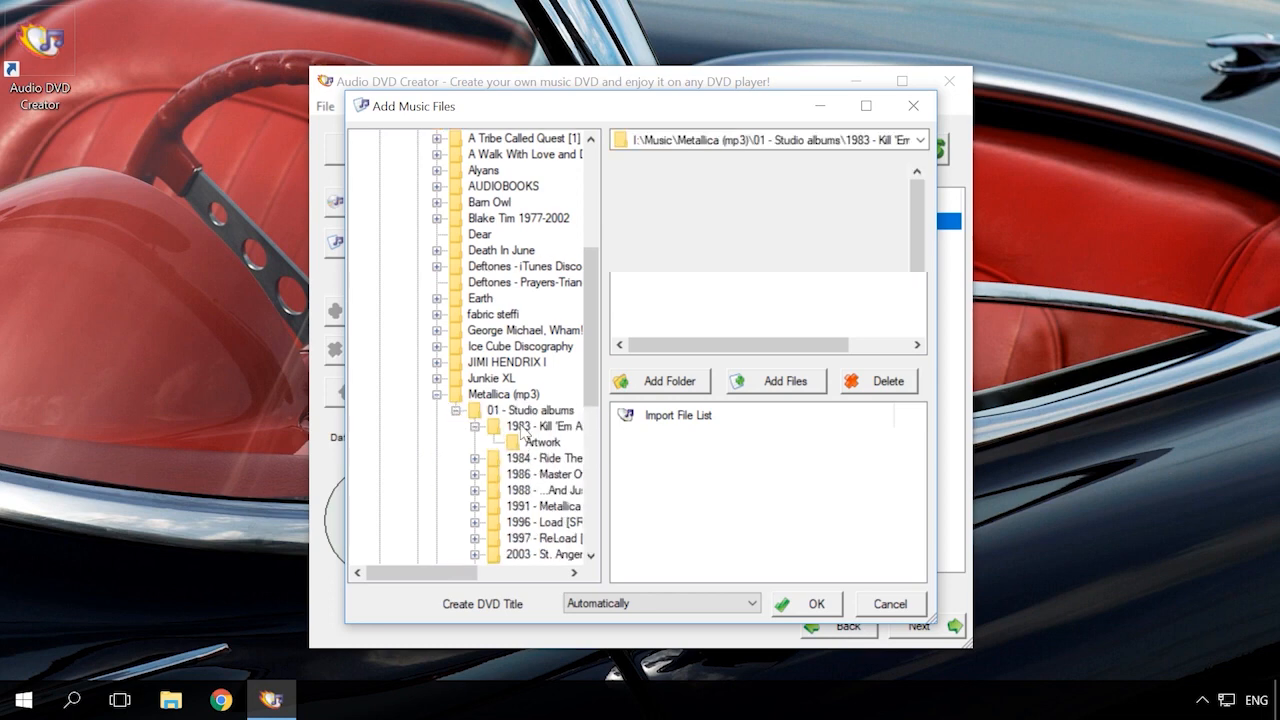
Step: Add tracks 01–06, Hit The Lights through Whiplash, as Title 1 on the Audio DVD
left_click(544, 426)
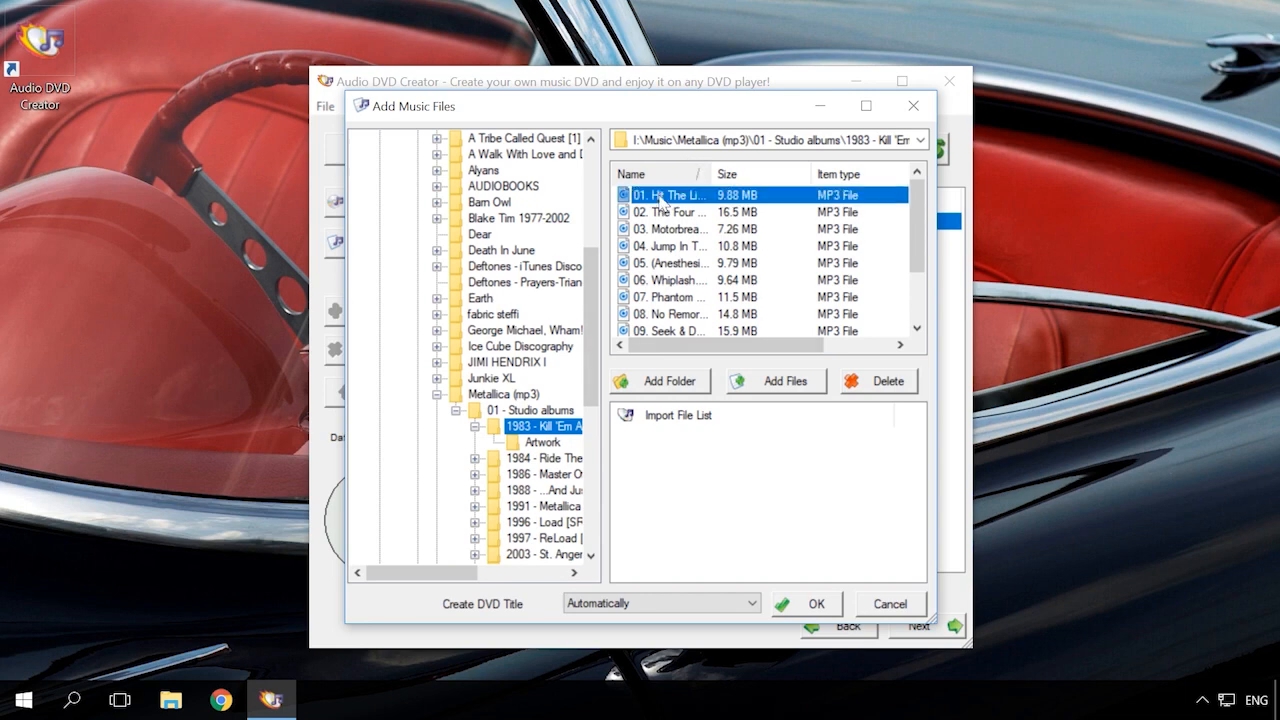
left_click(668, 280)
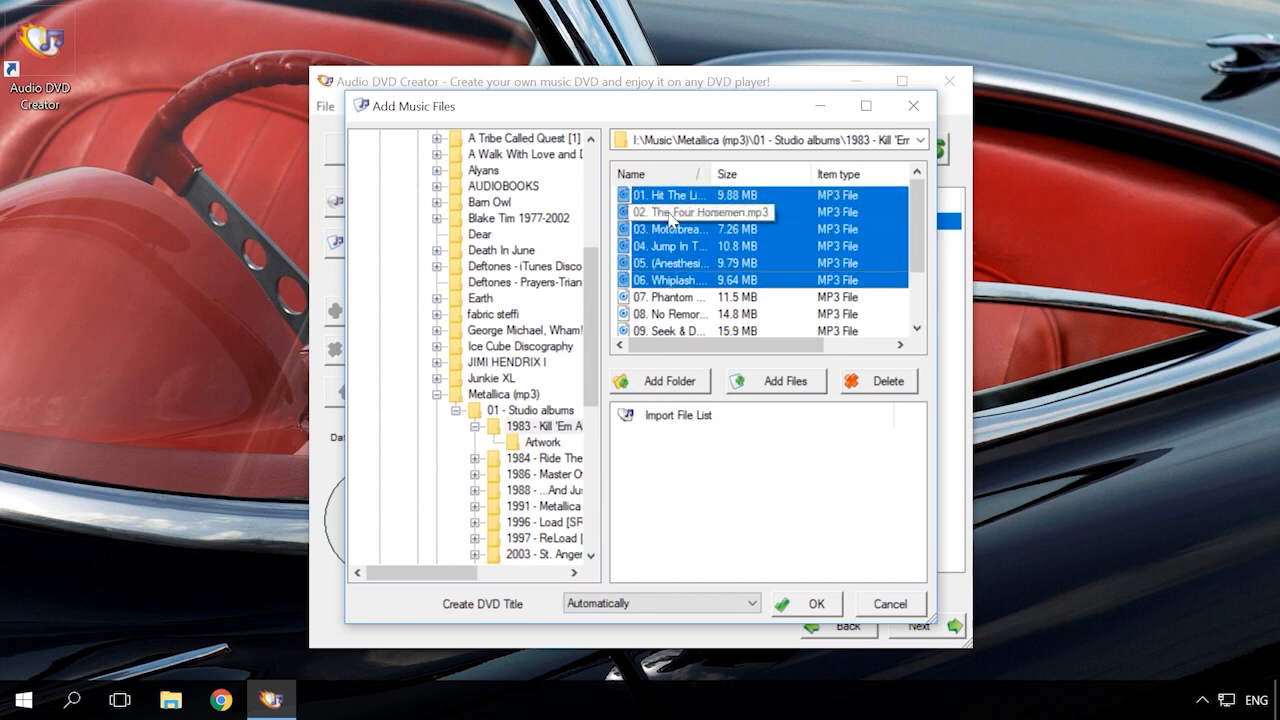
left_click(776, 380)
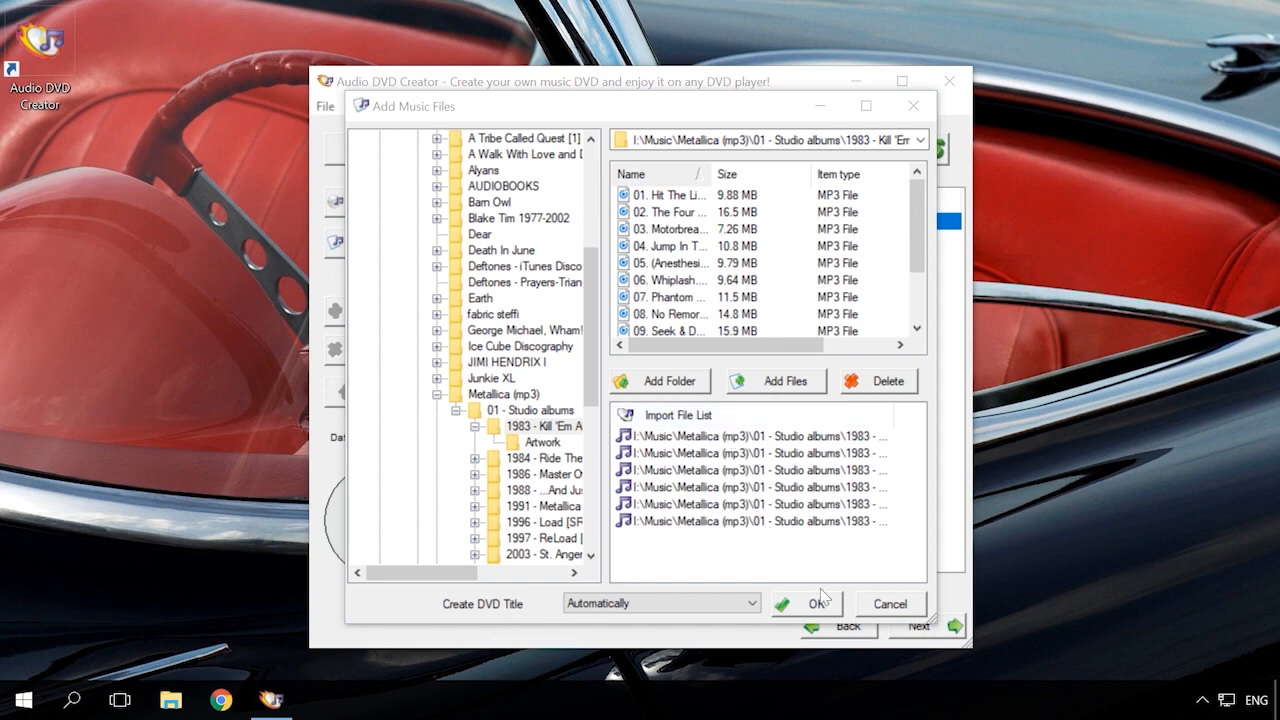
left_click(808, 604)
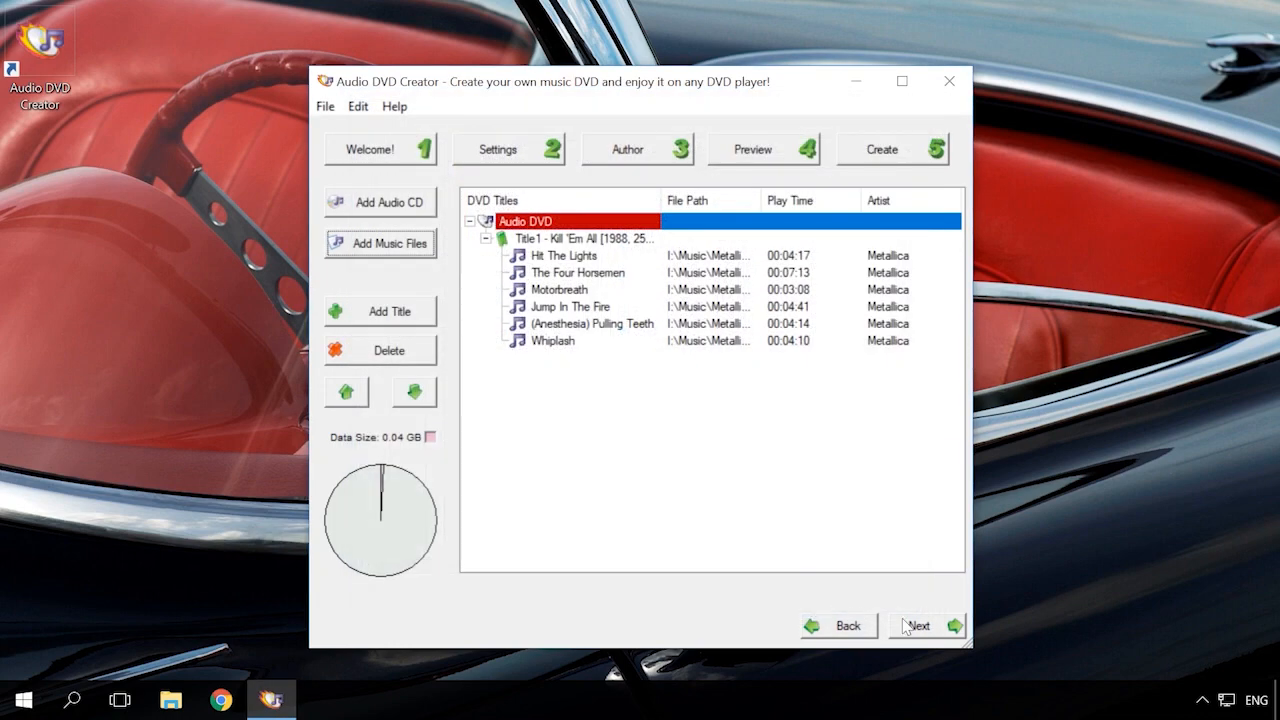
Step: Burn the audio DVD directly with the VSO engine on the HL-DT-ST writer via Go!
left_click(920, 624)
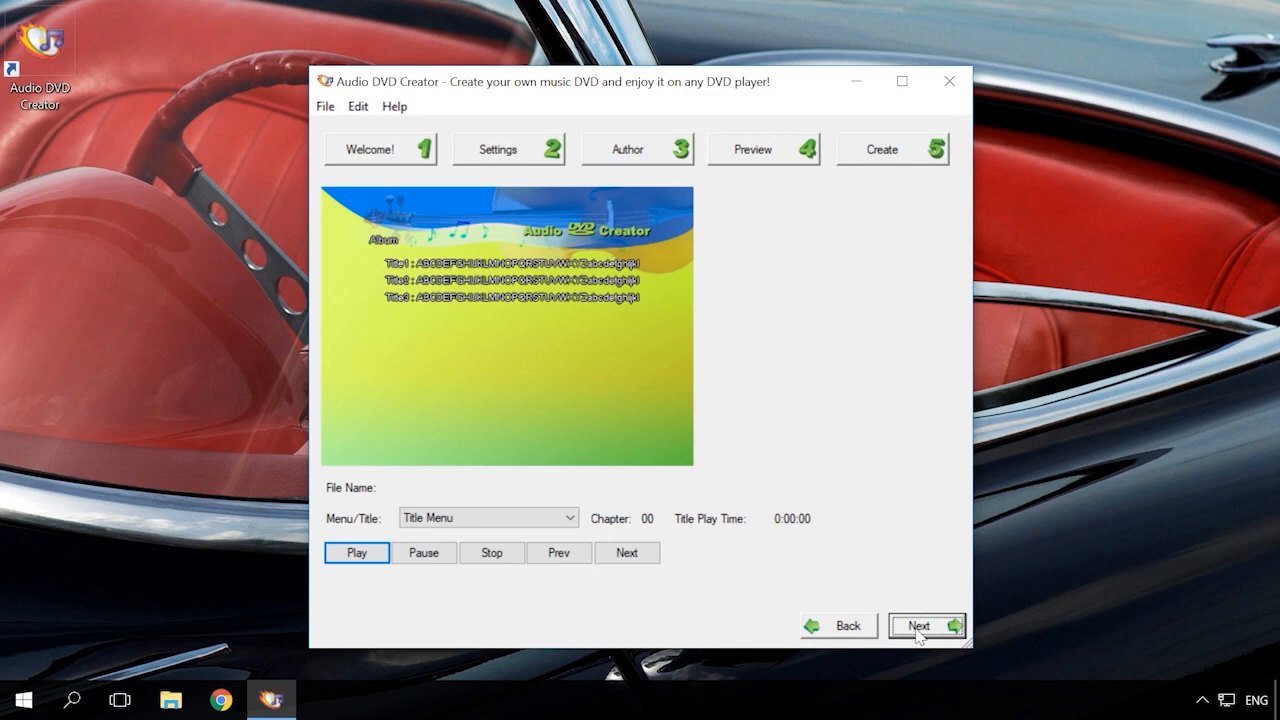
left_click(928, 624)
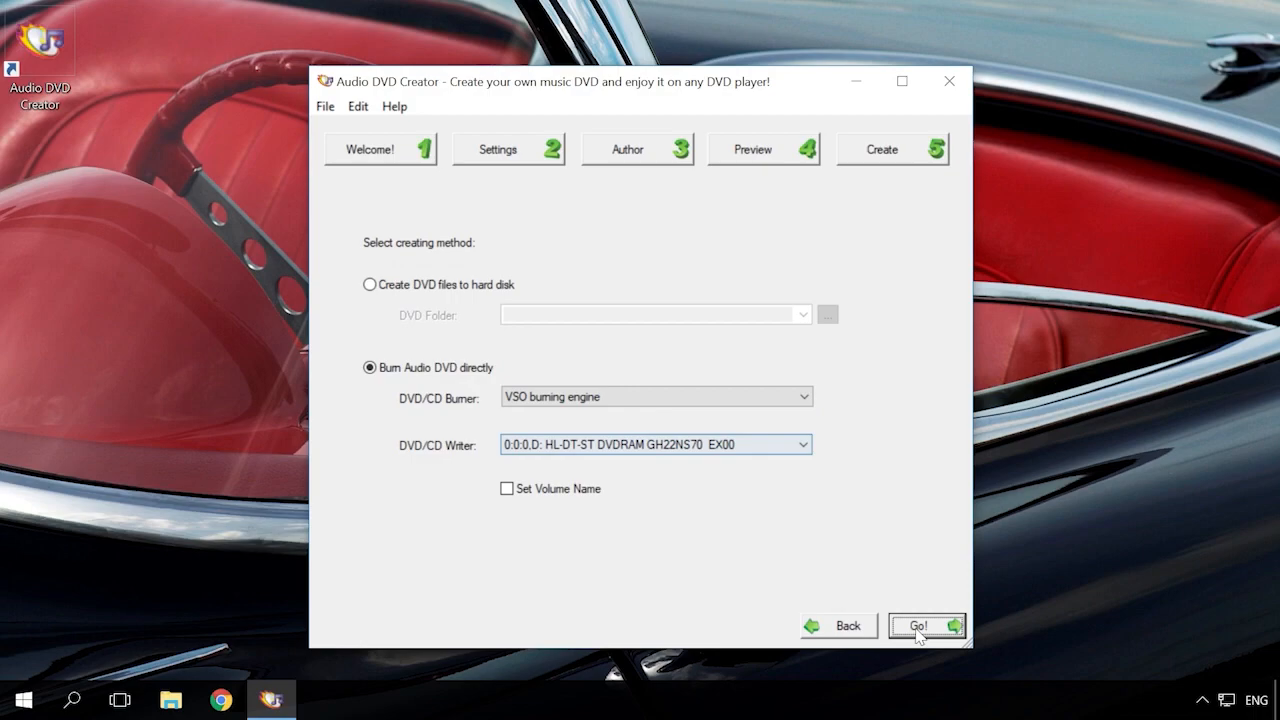
left_click(920, 624)
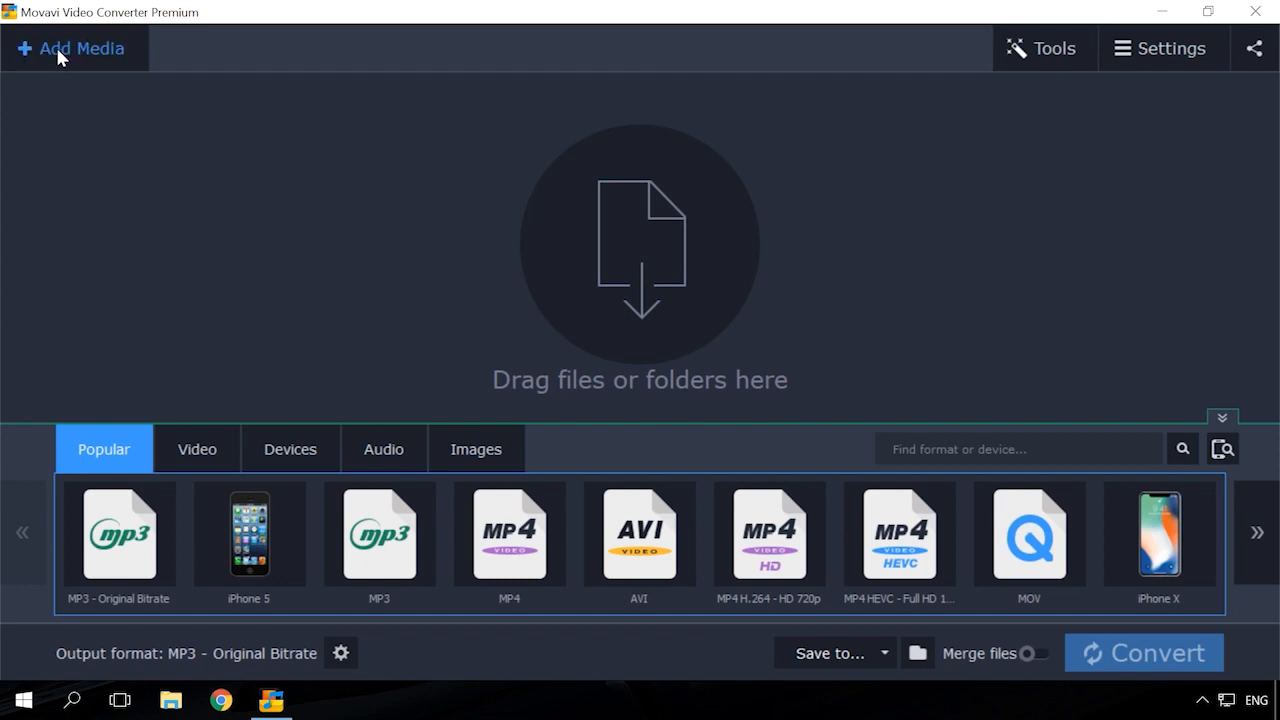
Step: Load the audio DVD and convert Movie 1 to MP3 - Original Bitrate on the Desktop
left_click(70, 48)
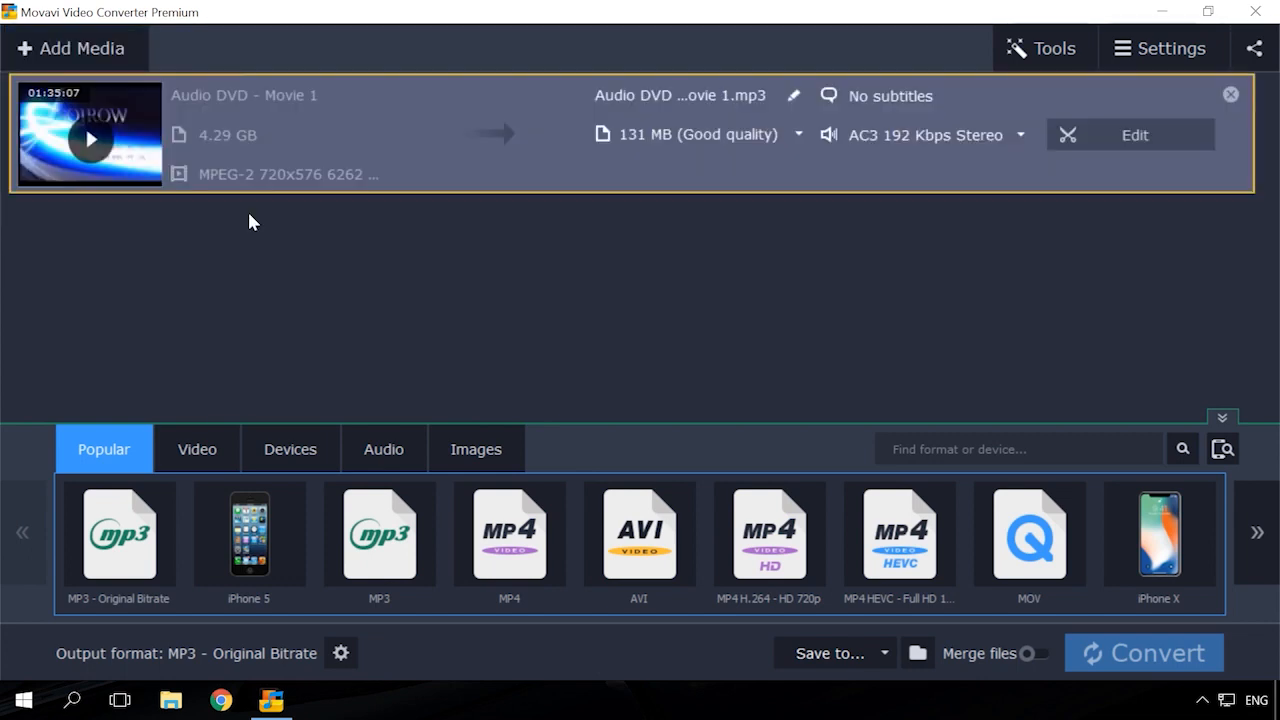
mouse_move(384, 448)
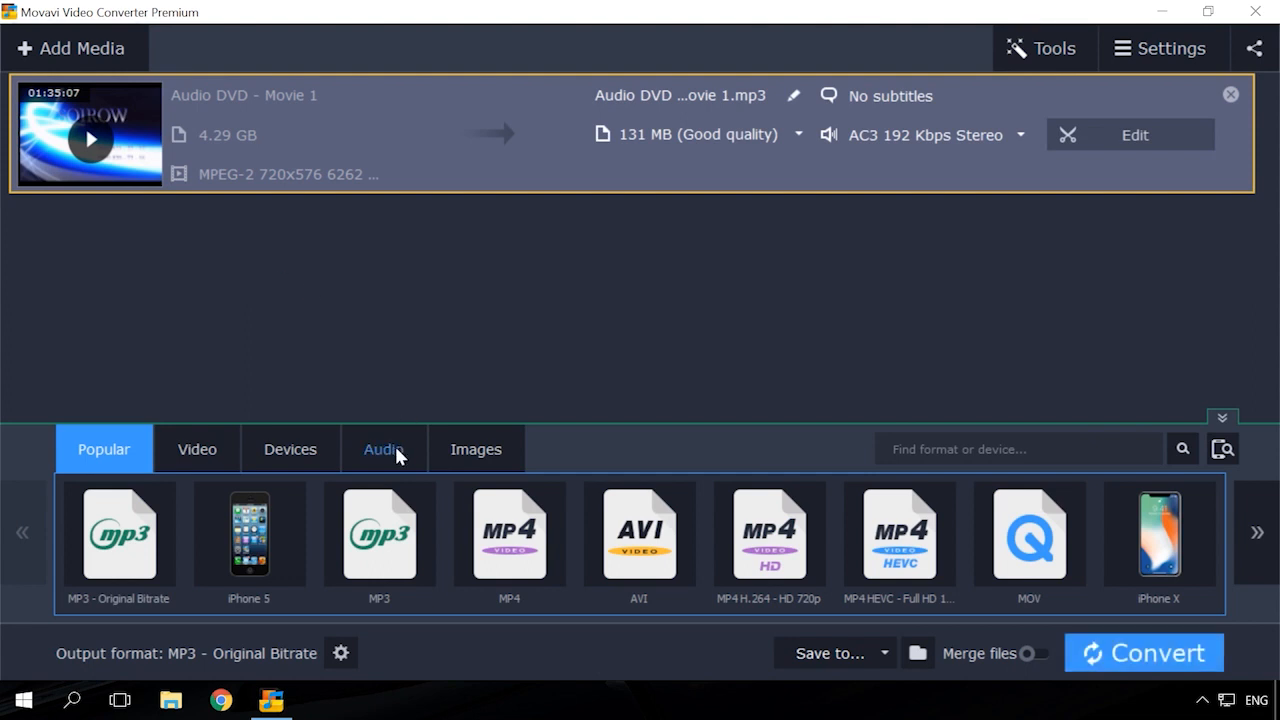
left_click(384, 448)
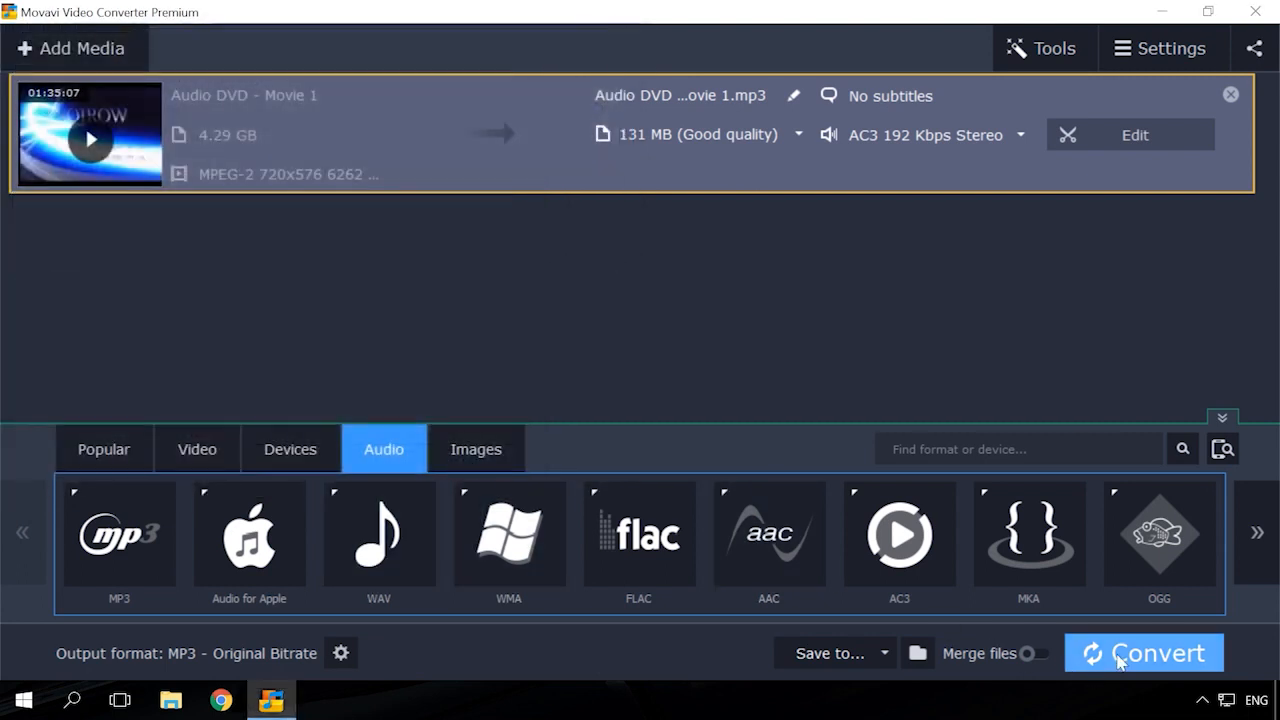
left_click(1144, 652)
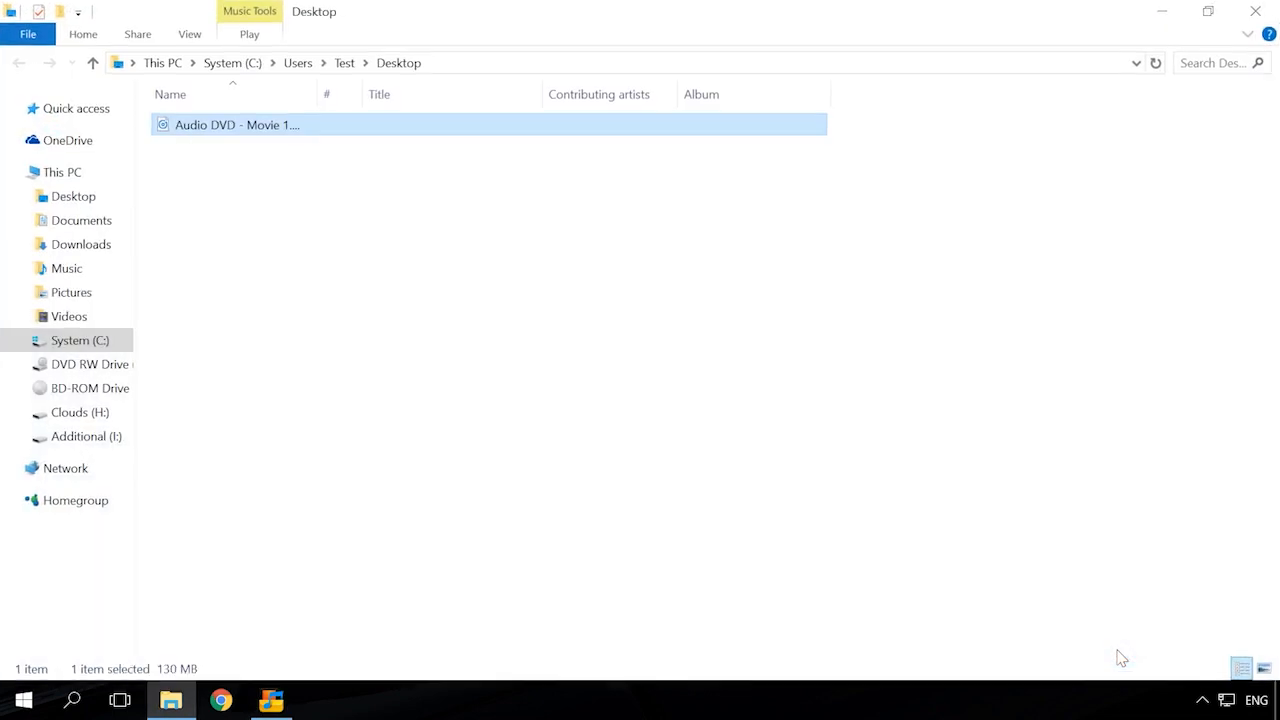
mouse_move(280, 152)
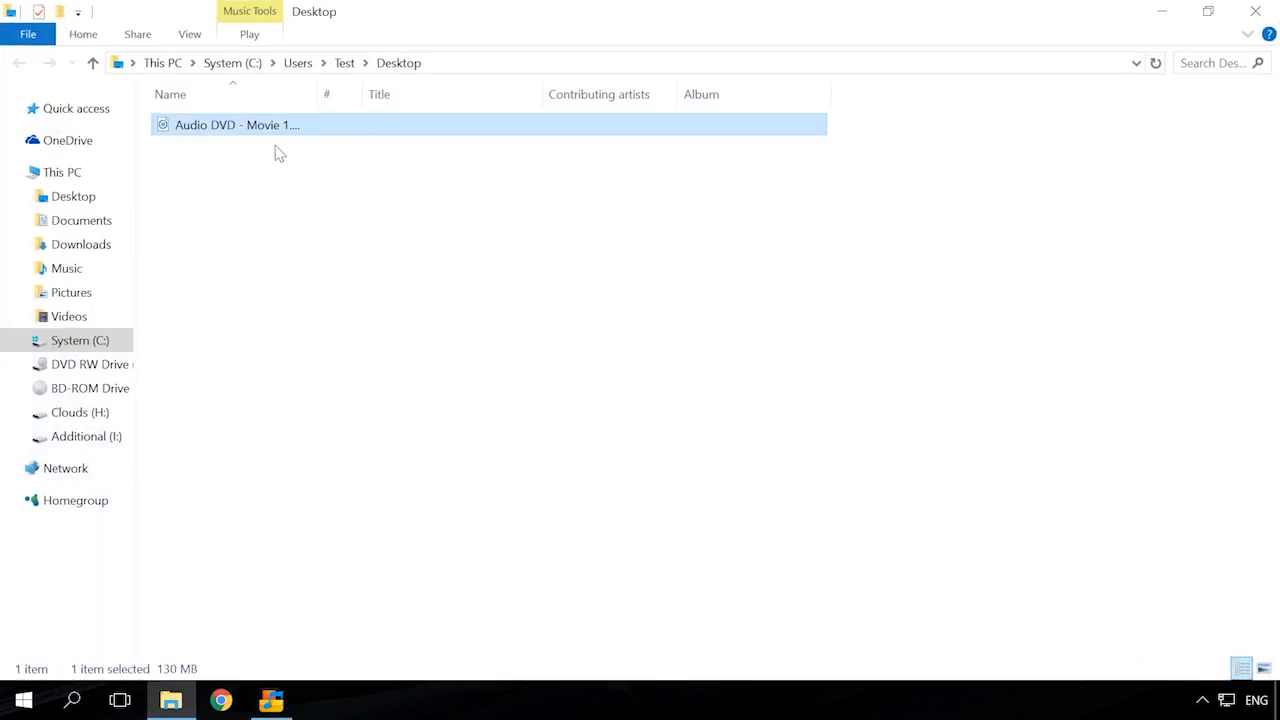